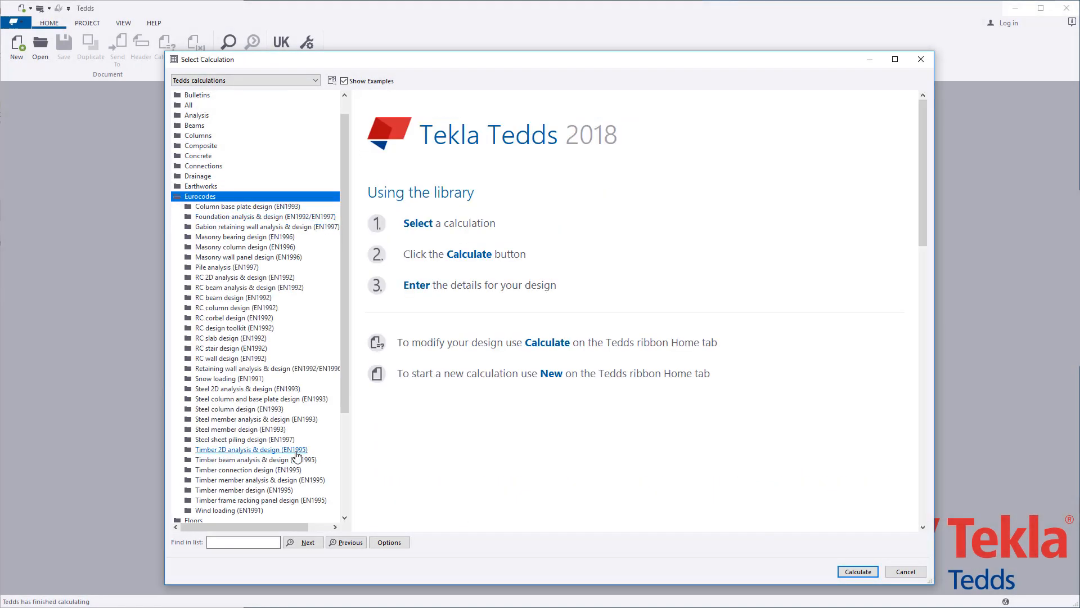
Select the Timber 2D analysis & design (EN1995) calculation under Eurocodes.
click(251, 449)
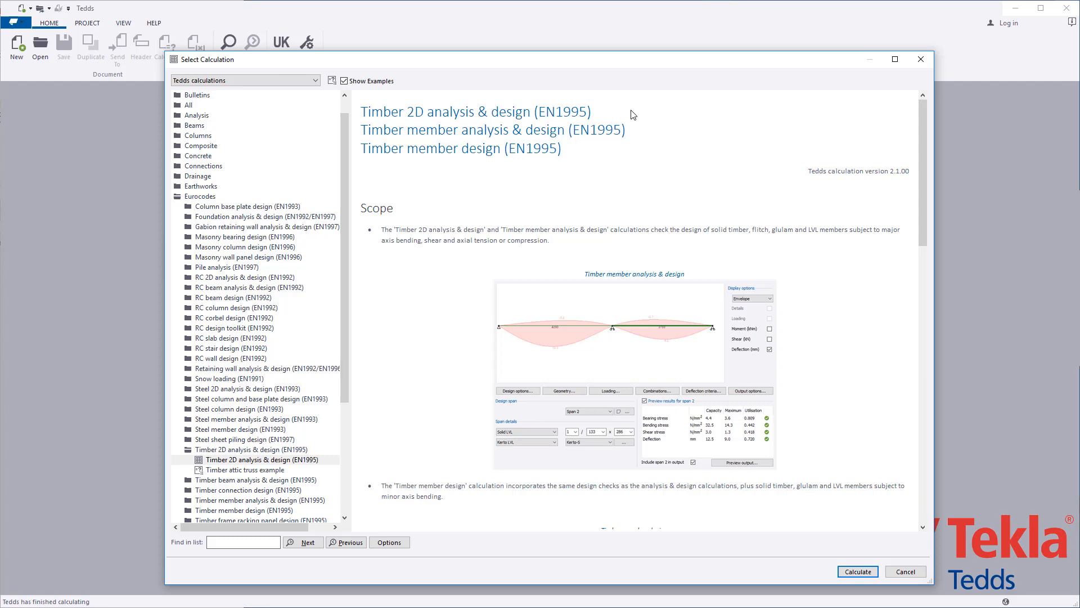
scroll(down, 3)
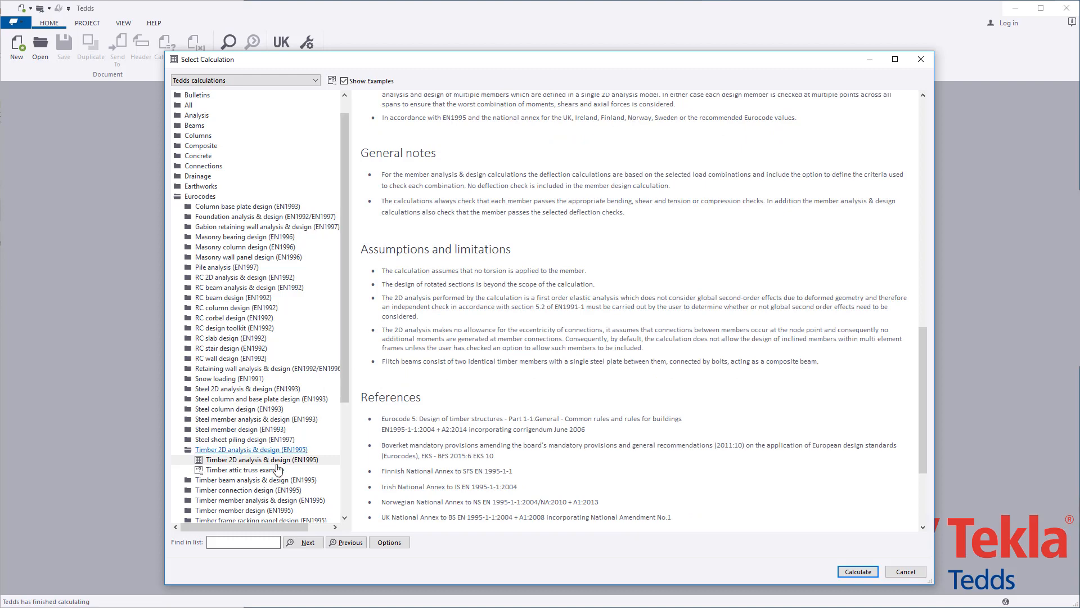
click(260, 459)
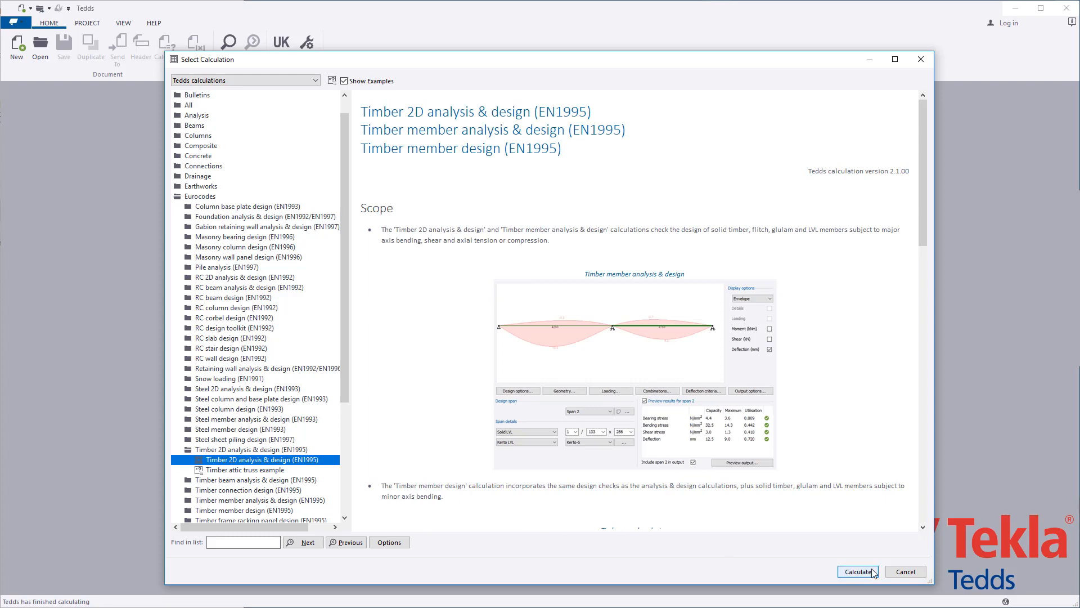
Run the calculation and browse the analysis model-building options.
click(858, 572)
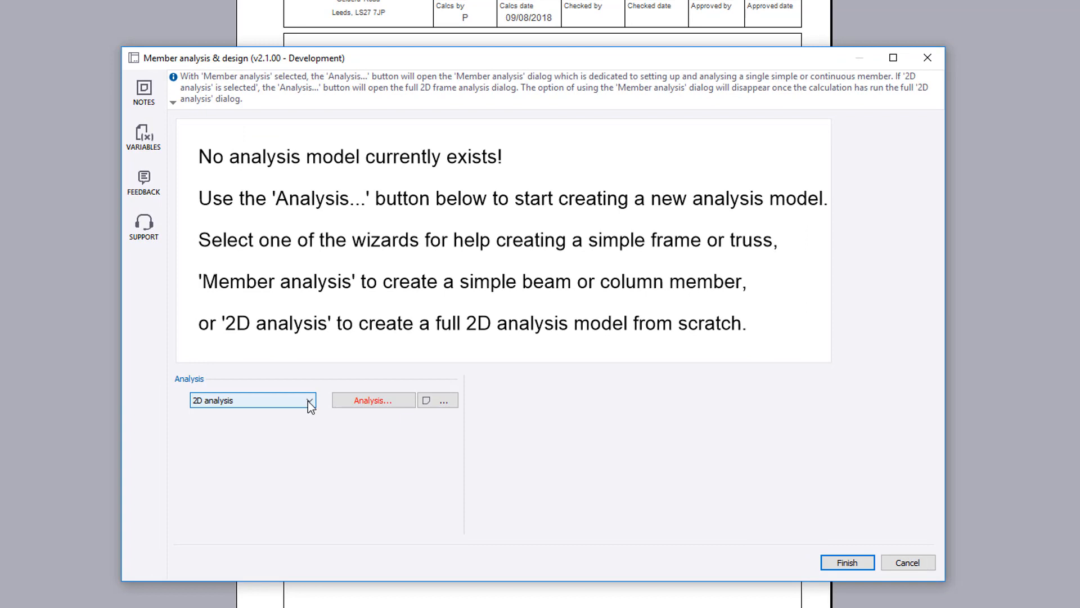
click(308, 400)
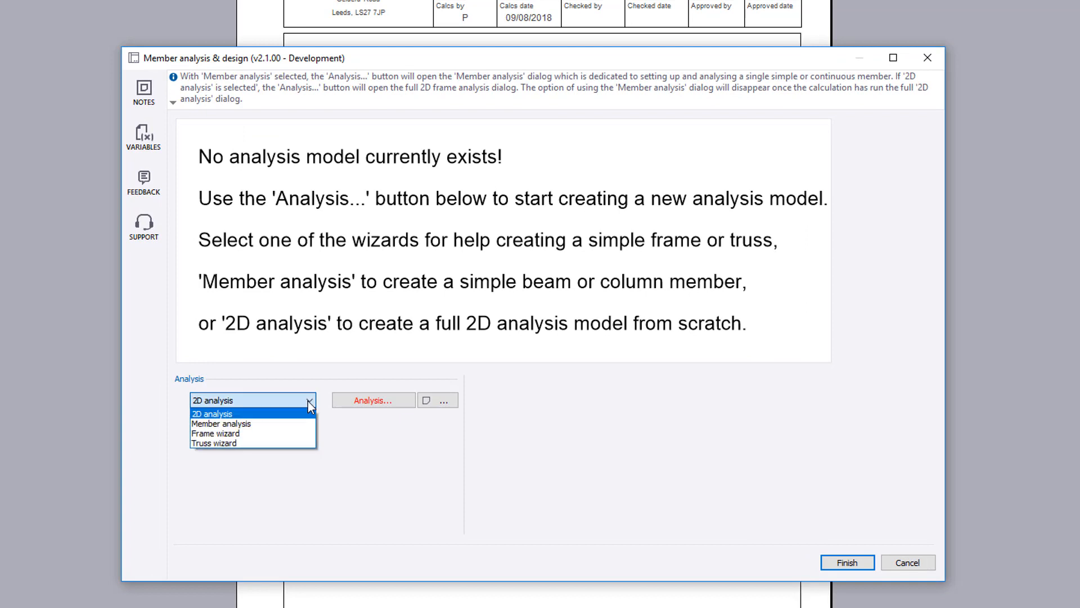
click(217, 432)
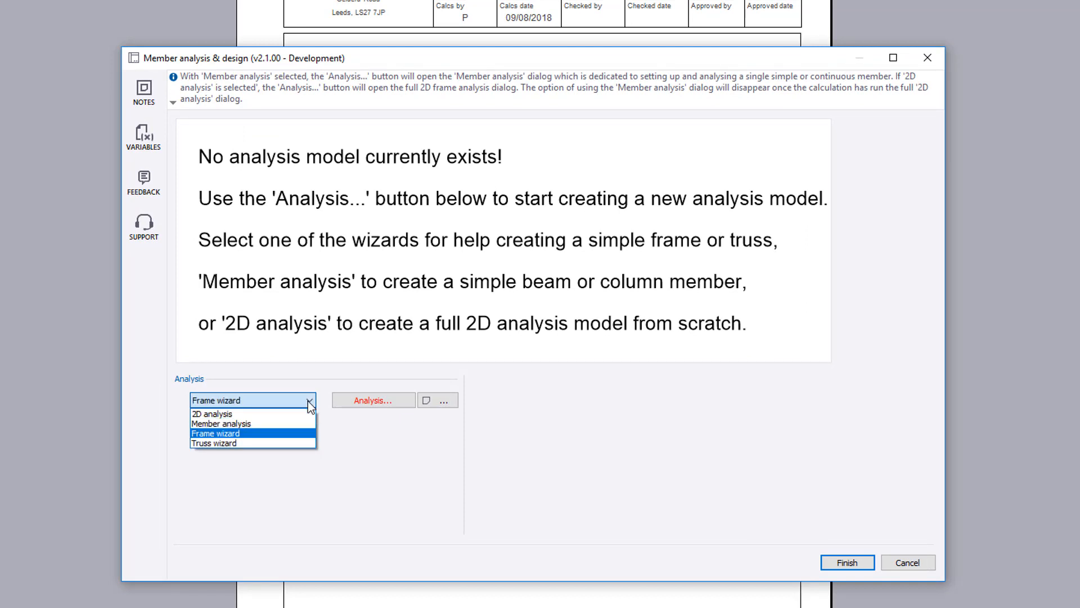
click(212, 413)
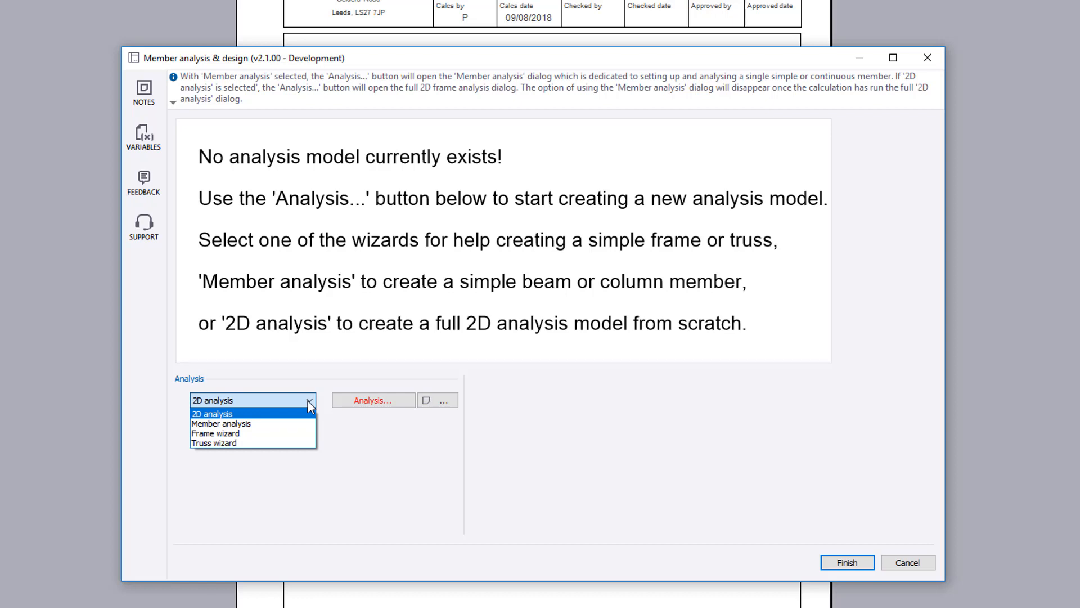
Choose Truss wizard as the analysis method and launch it.
click(221, 423)
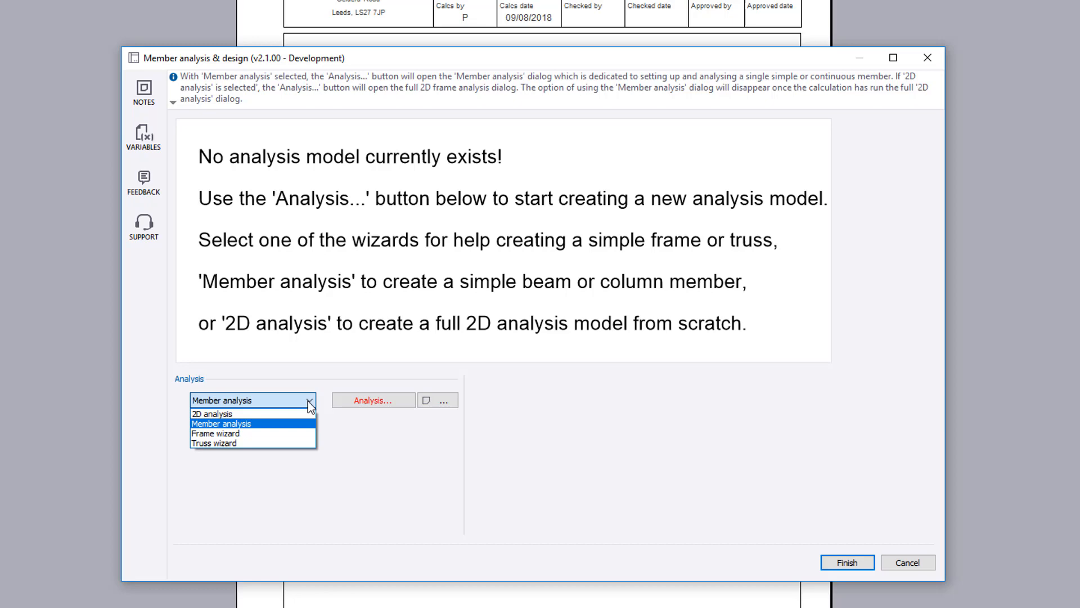
click(214, 443)
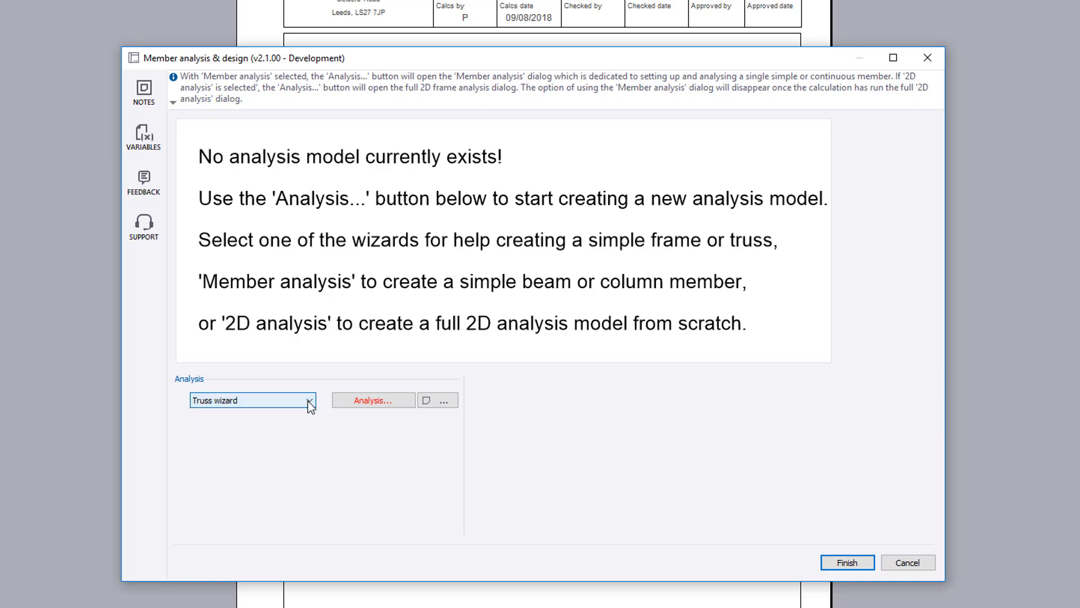
click(373, 401)
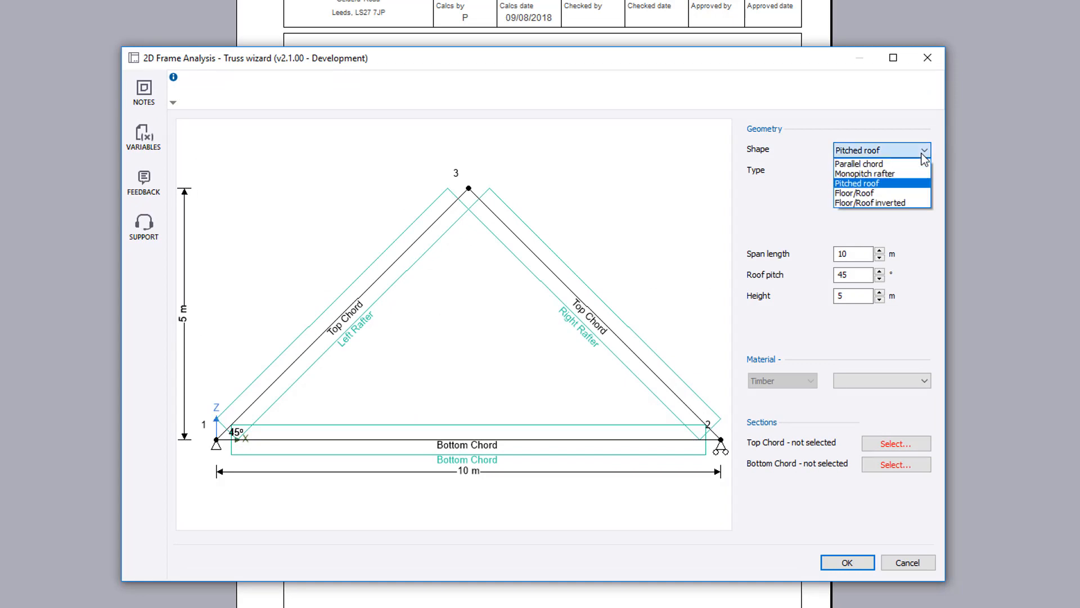
Make the truss a parallel-chord Pratt type spanning 6.5 m, pitch 0, height 2.5 m.
click(865, 173)
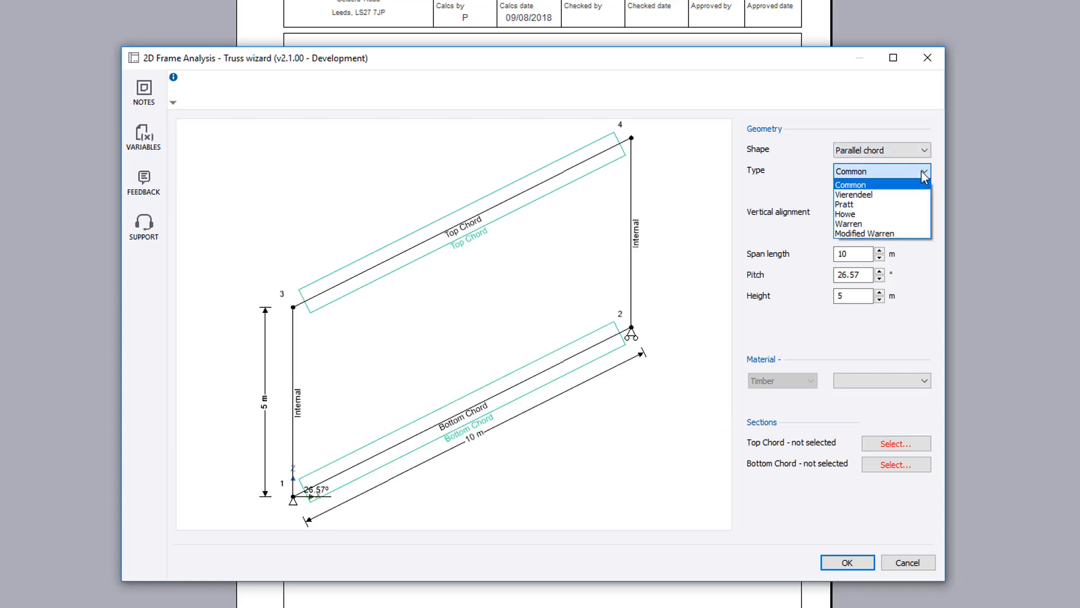
click(845, 204)
text(0)
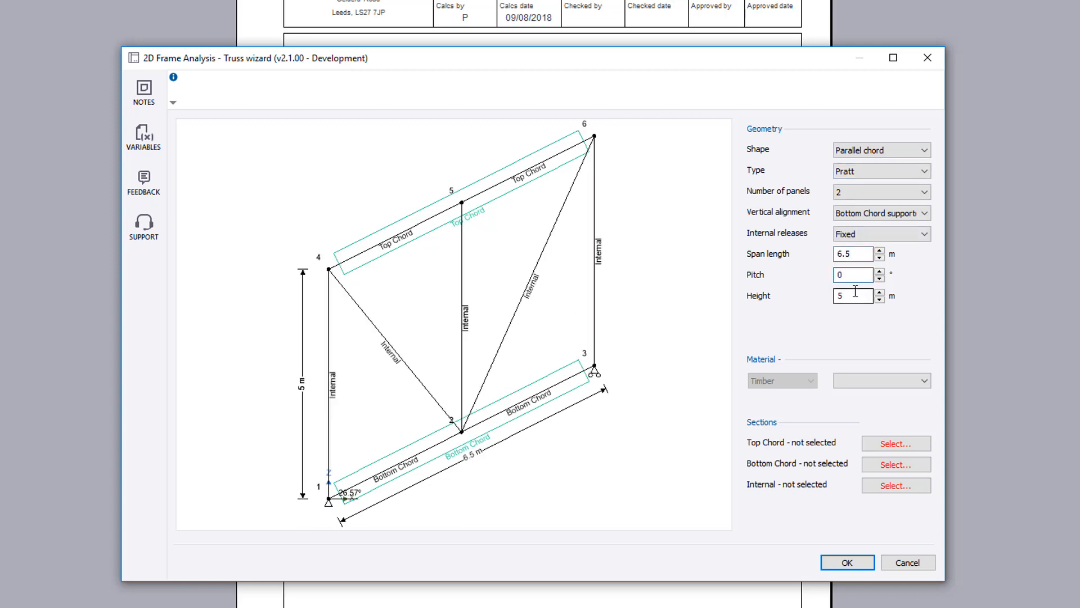
text(2.5)
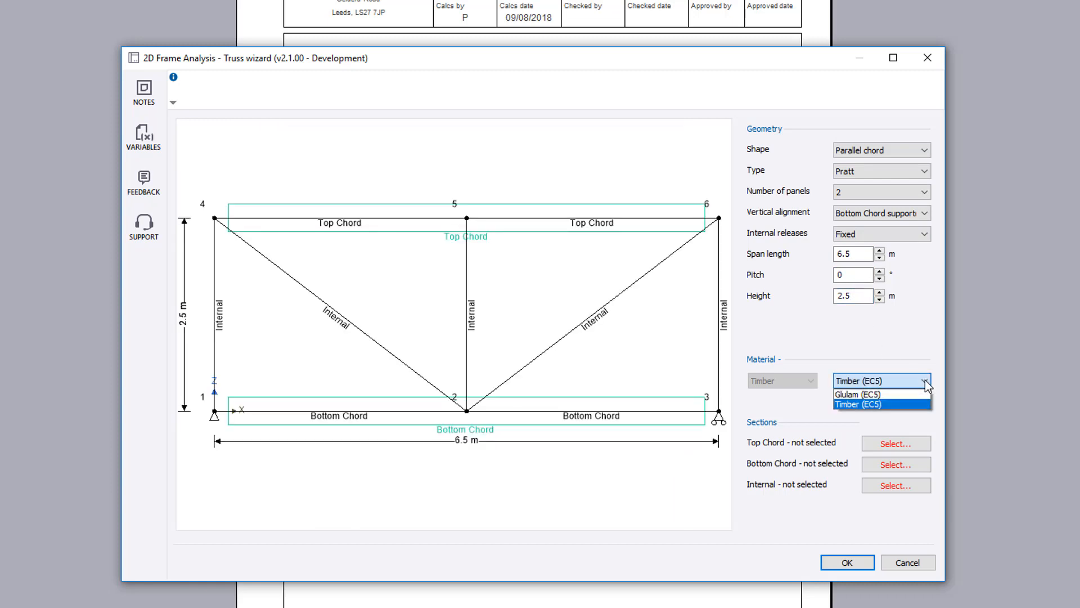
Set the material to standard timber with strength class C22.
click(857, 404)
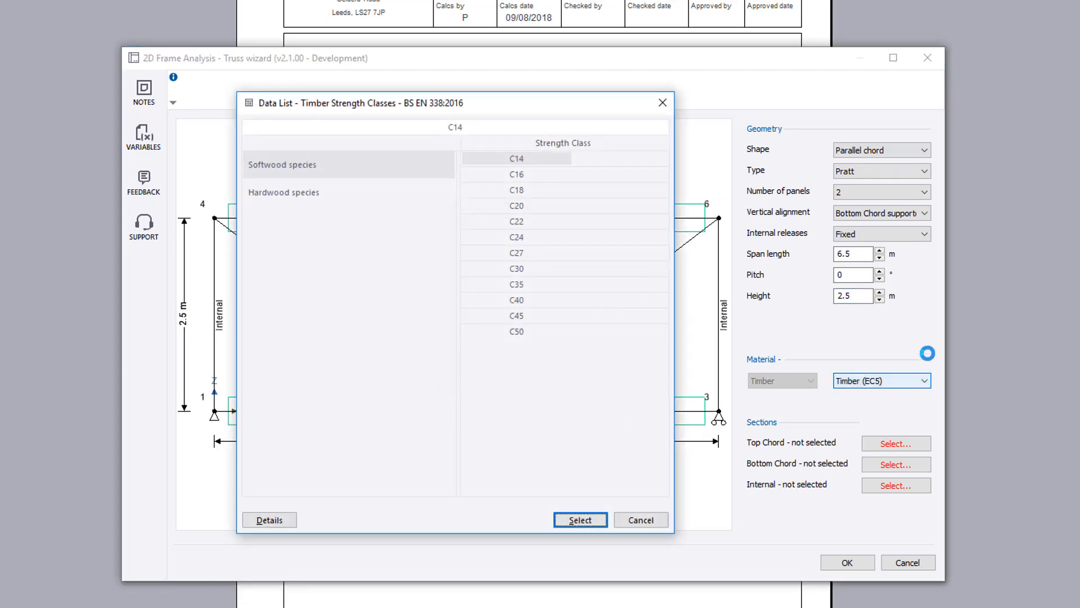
click(269, 520)
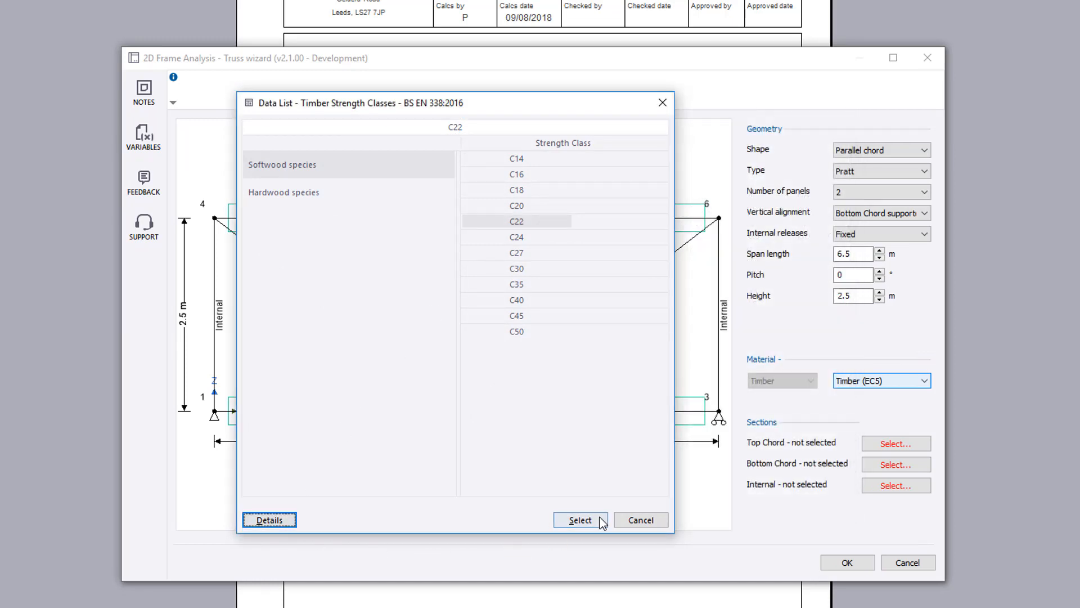
click(580, 520)
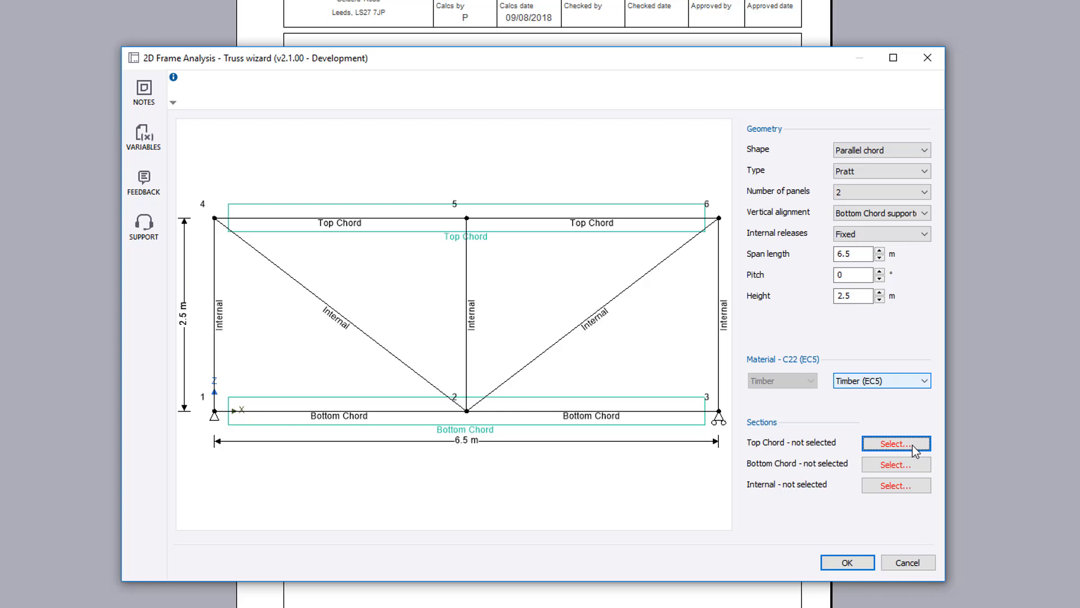
Assign 47x125 top and bottom chords and 35x70 internal members, closing the wizard.
click(897, 443)
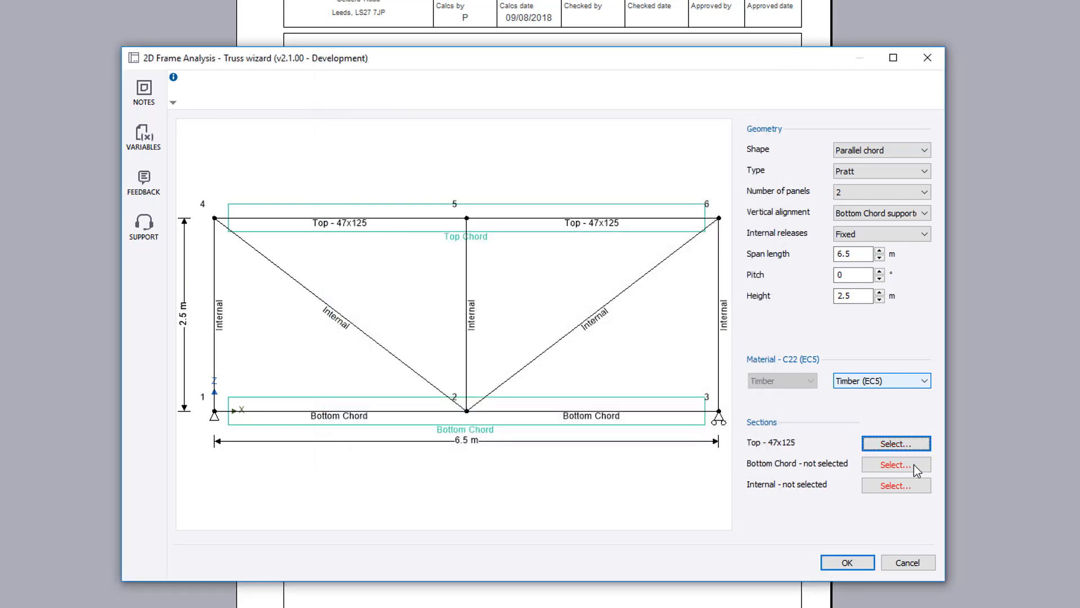
click(896, 443)
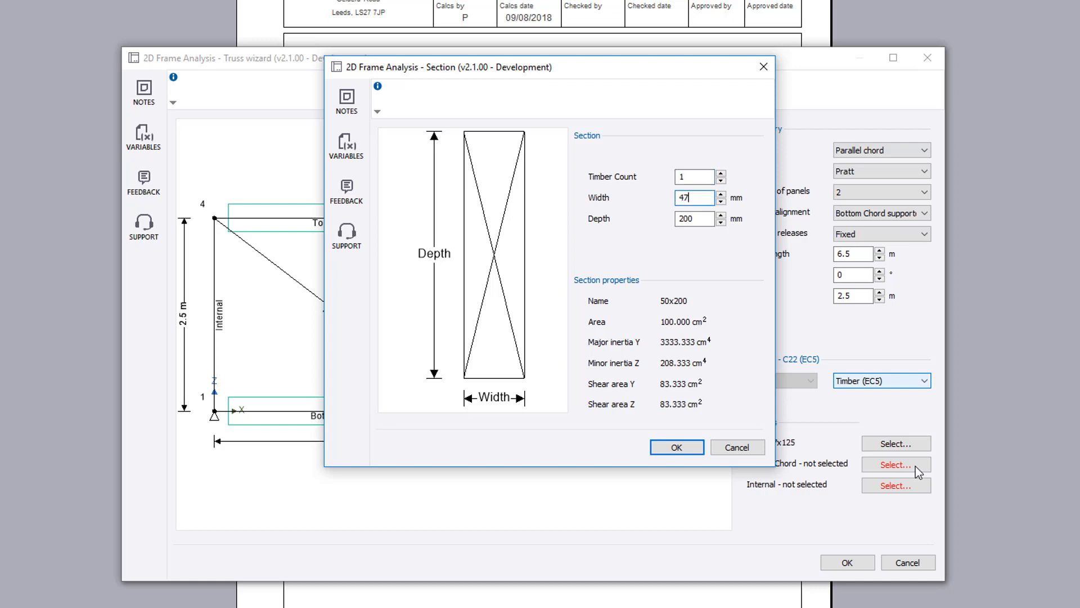
click(676, 446)
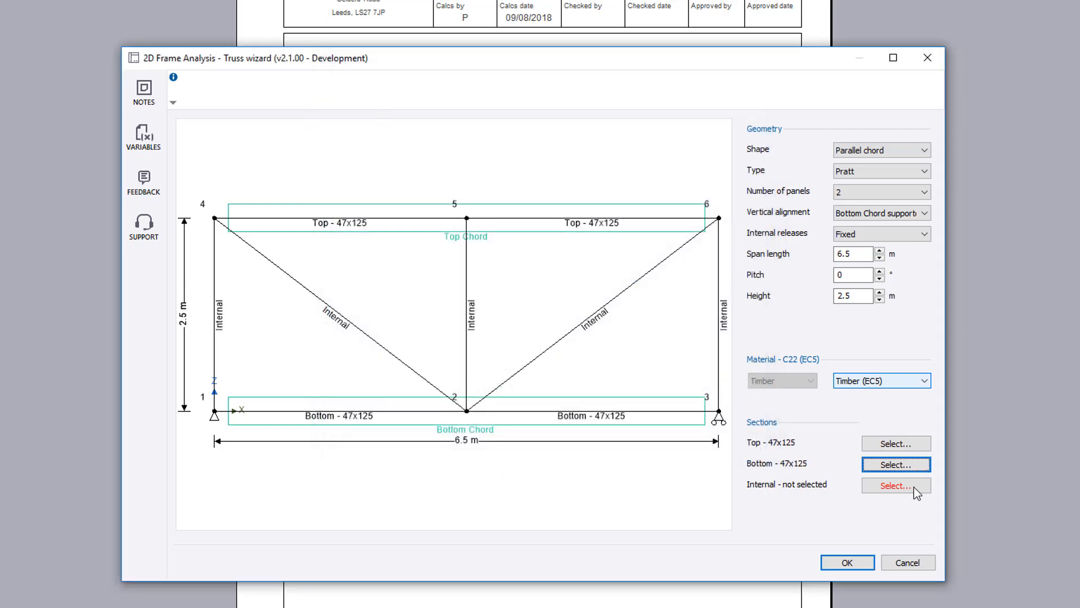
click(896, 485)
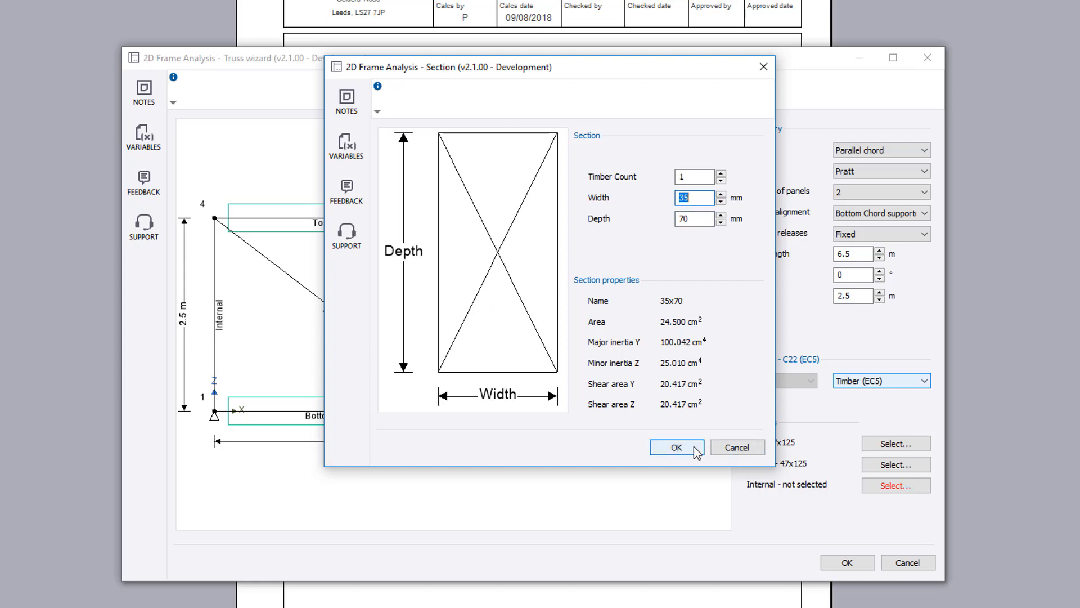
click(677, 447)
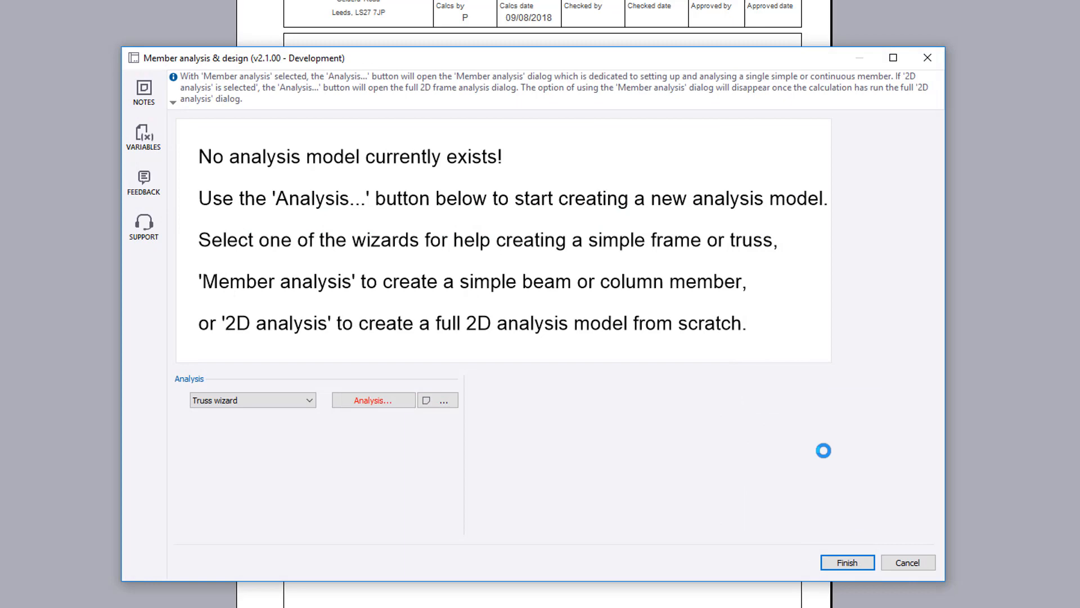
Open the 2D analysis model and review the assigned section sizes.
click(373, 401)
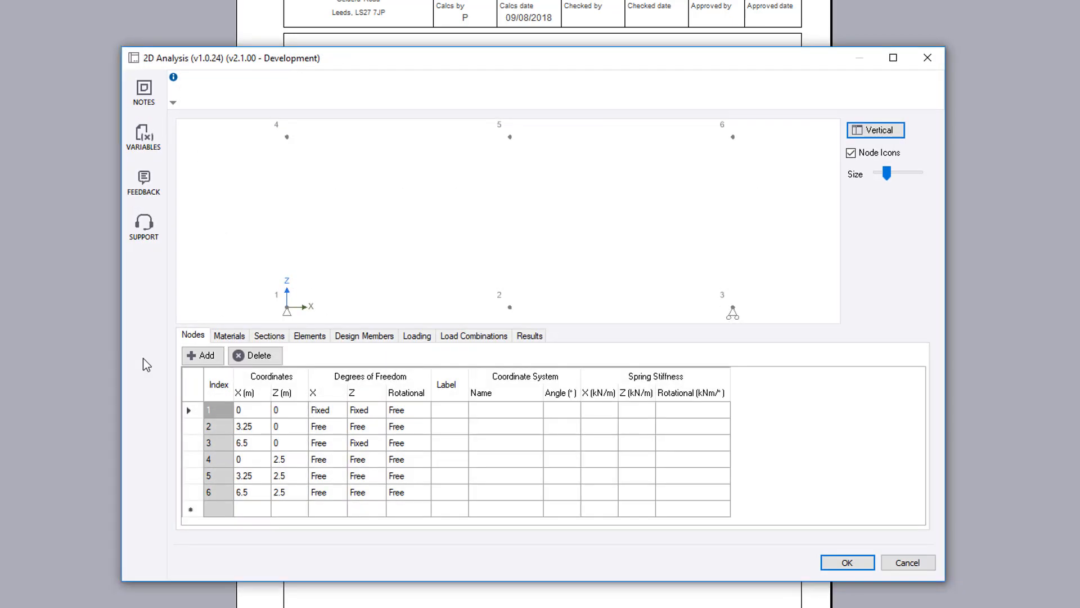
click(229, 336)
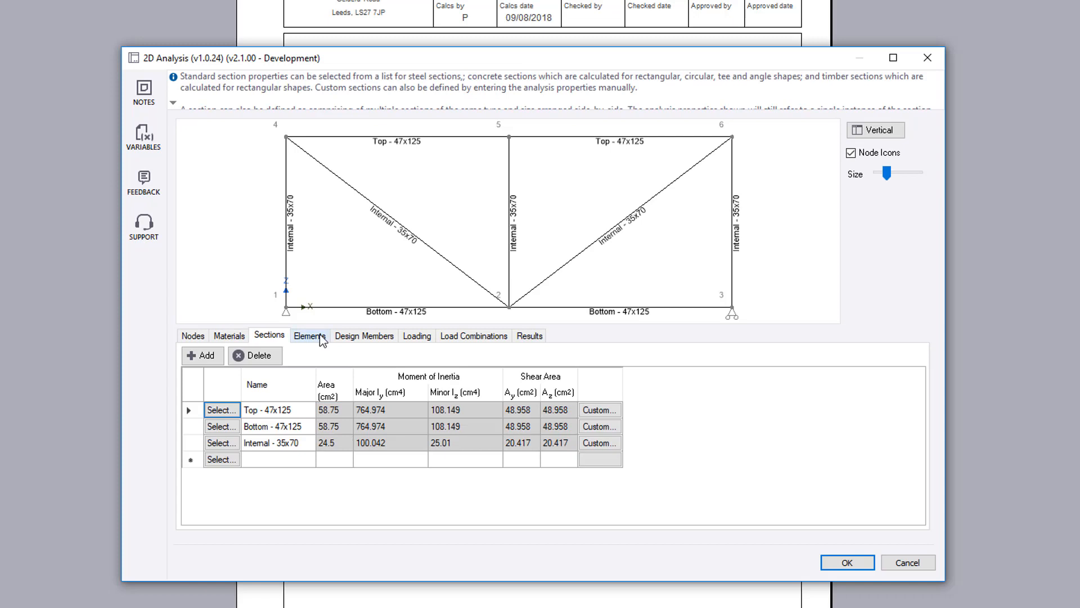
click(364, 335)
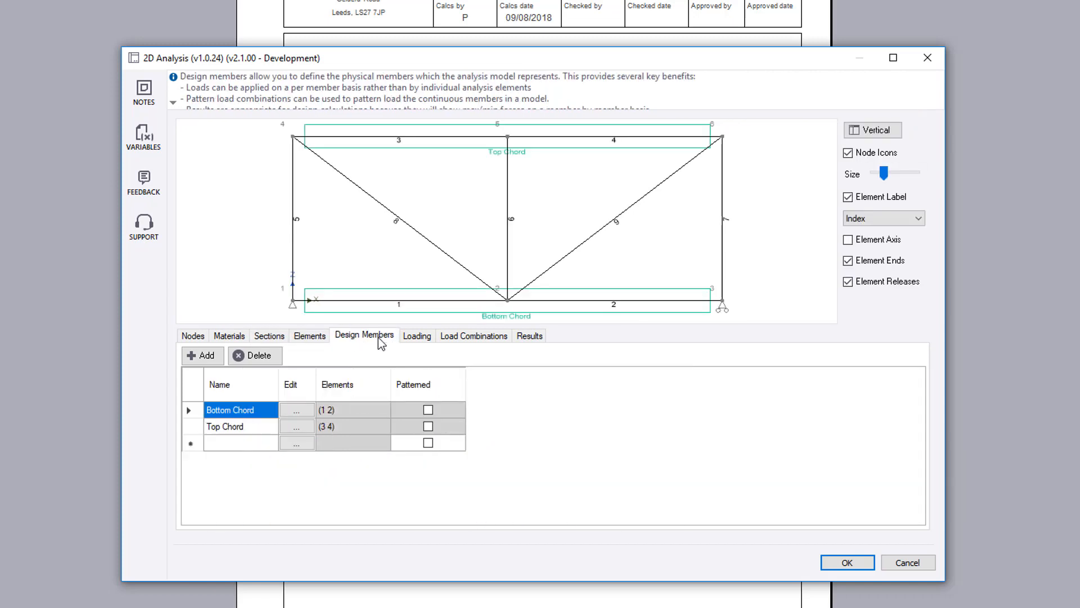
Add an 'Internal' design member made of element 8.
click(241, 442)
text(Internal)
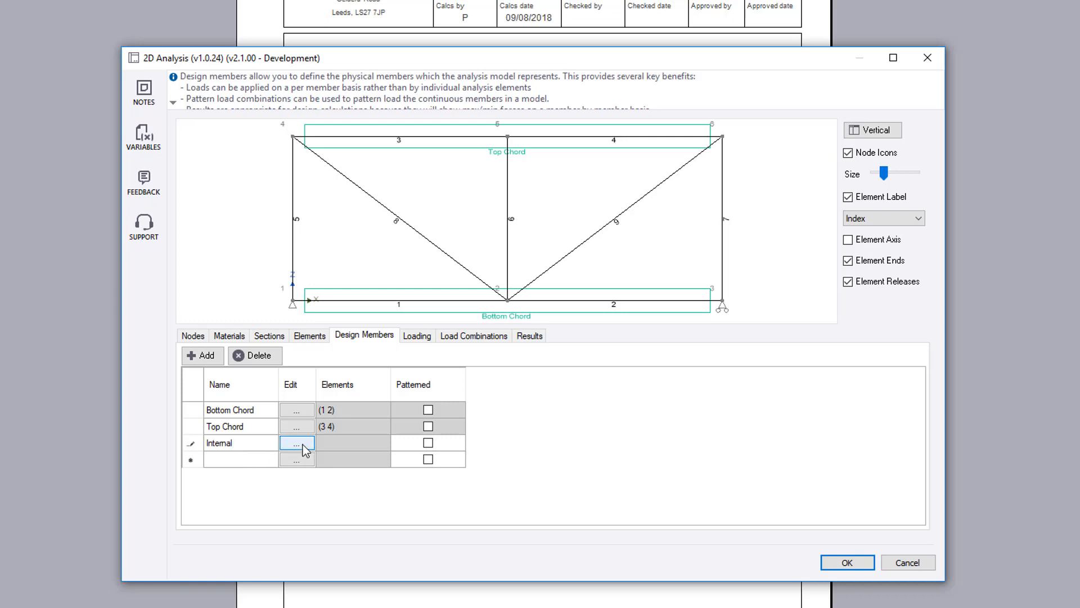
click(296, 443)
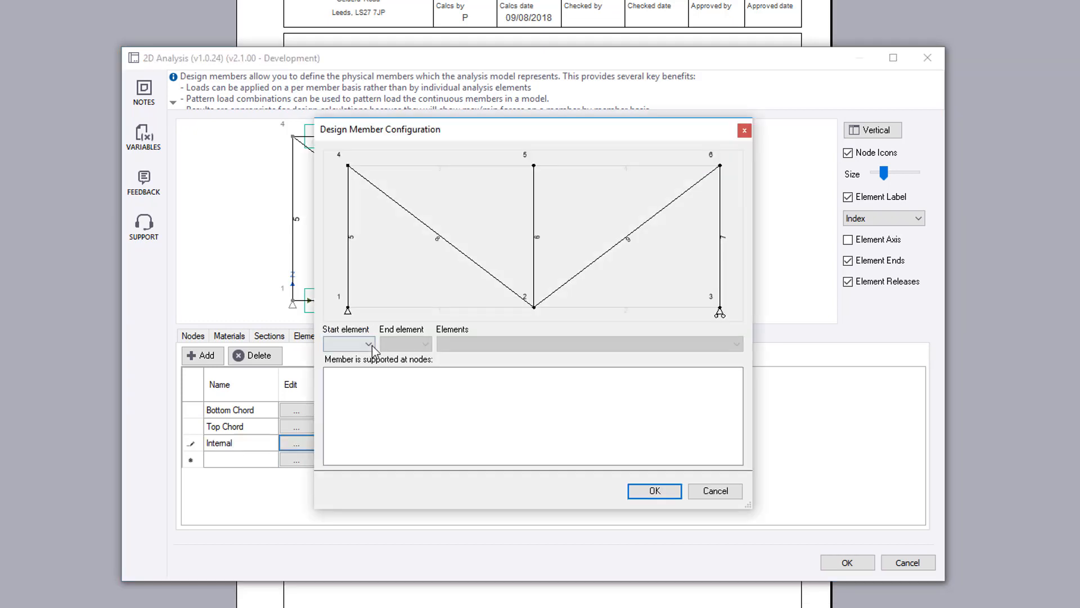
click(368, 344)
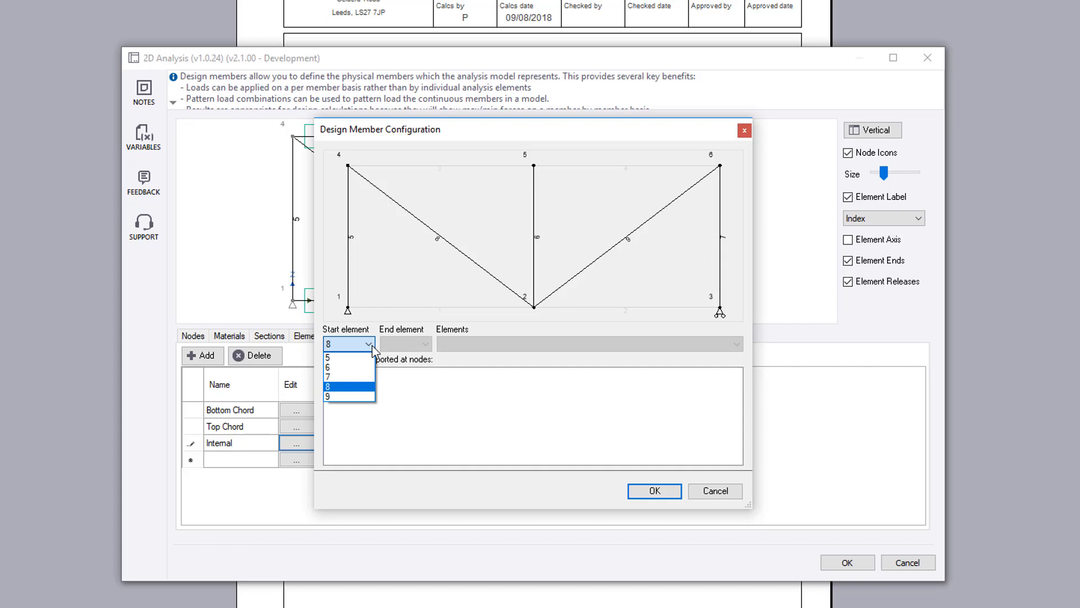
click(339, 386)
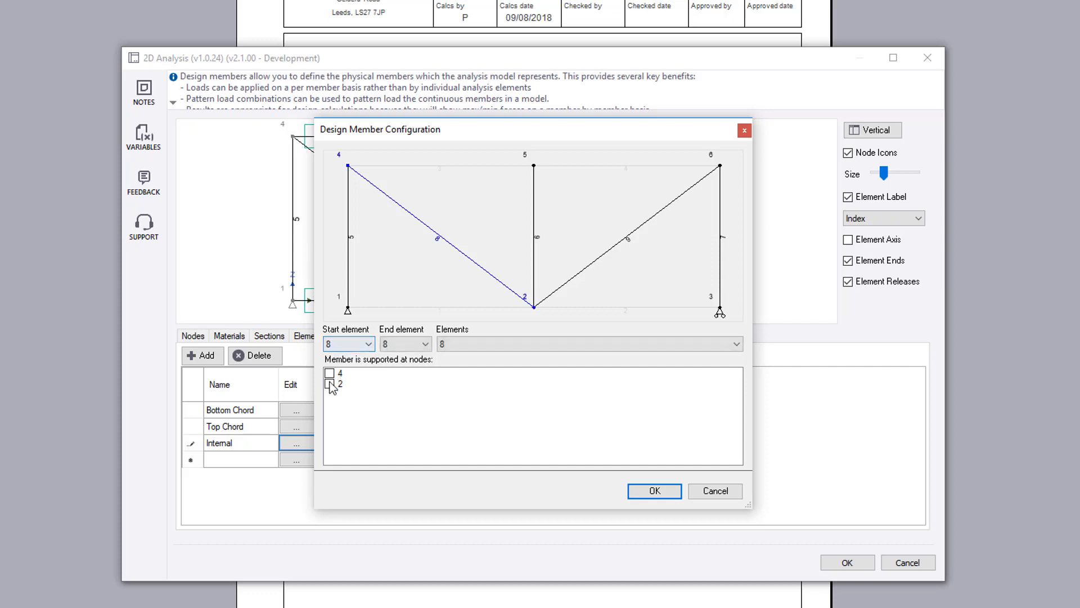
click(652, 491)
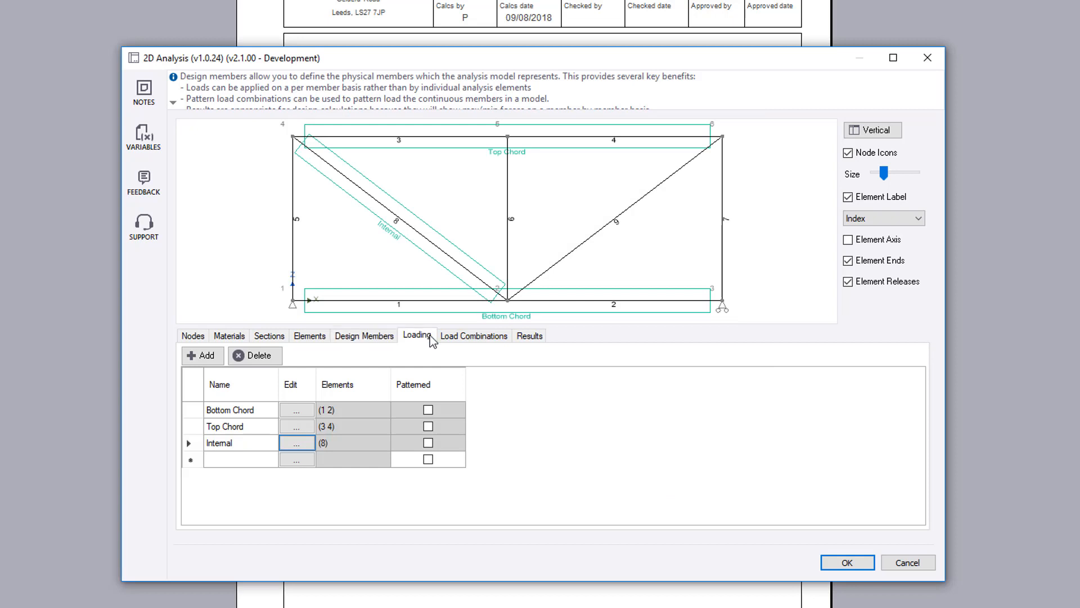
Add permanent UDLs of 0.3 kN/m on the bottom chord and 0.4 on the top, plus 0.36 imposed.
click(416, 335)
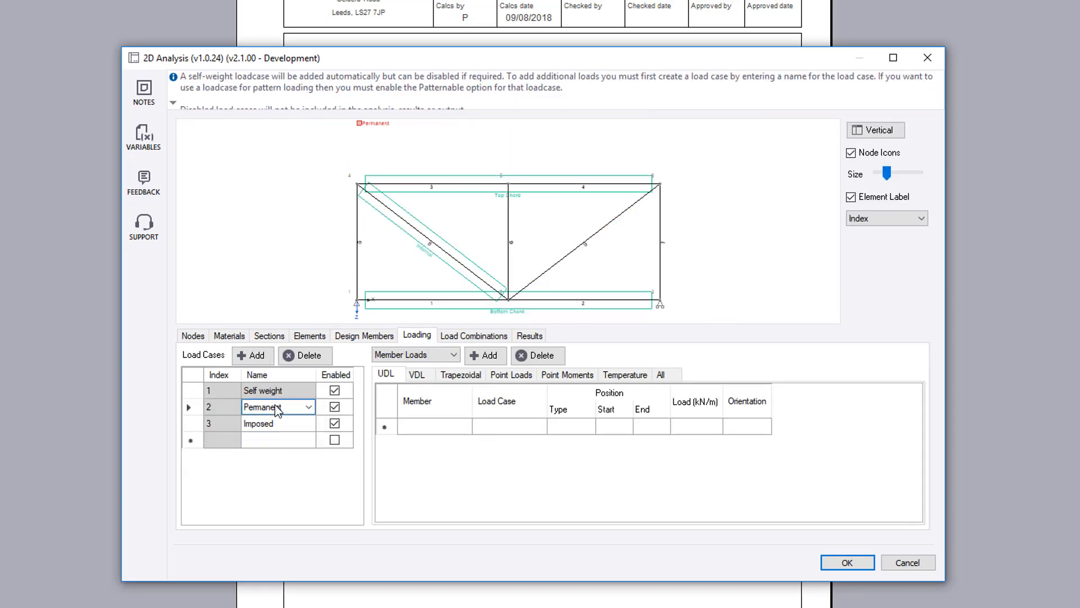
click(485, 354)
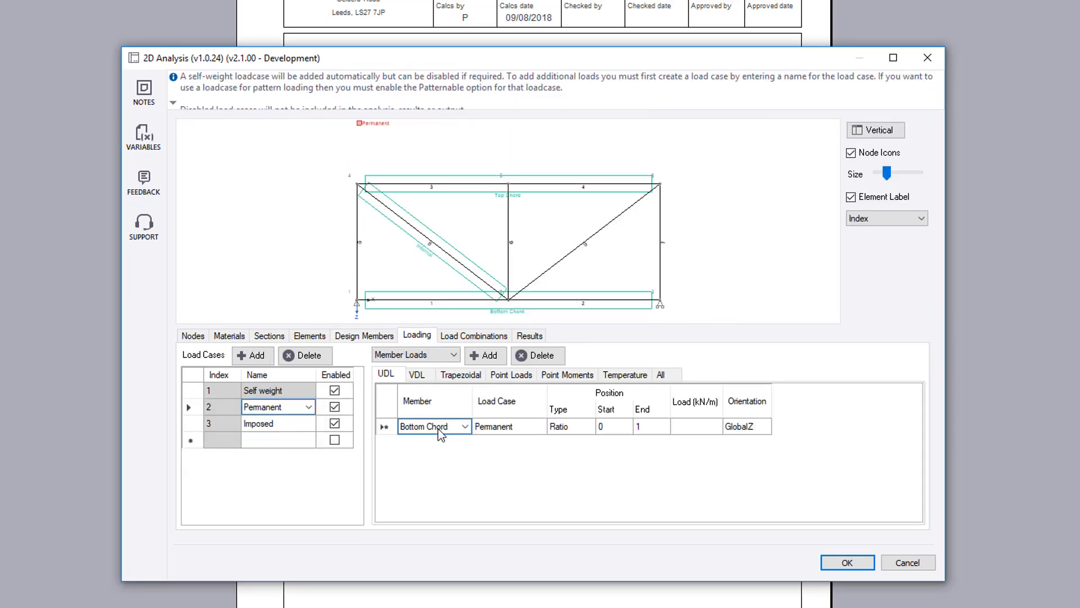
click(694, 426)
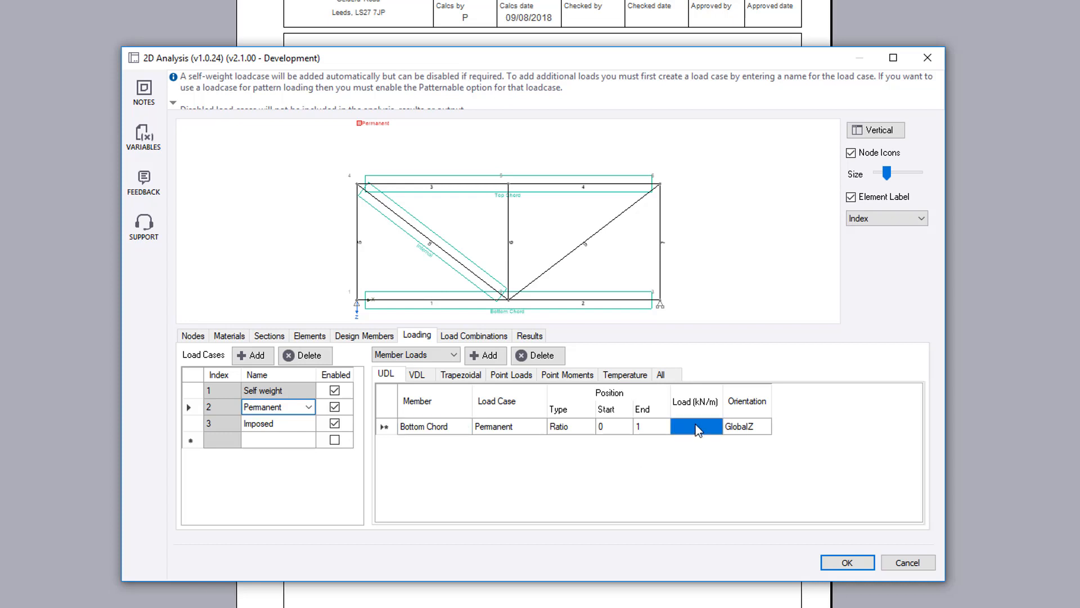
text(0.3)
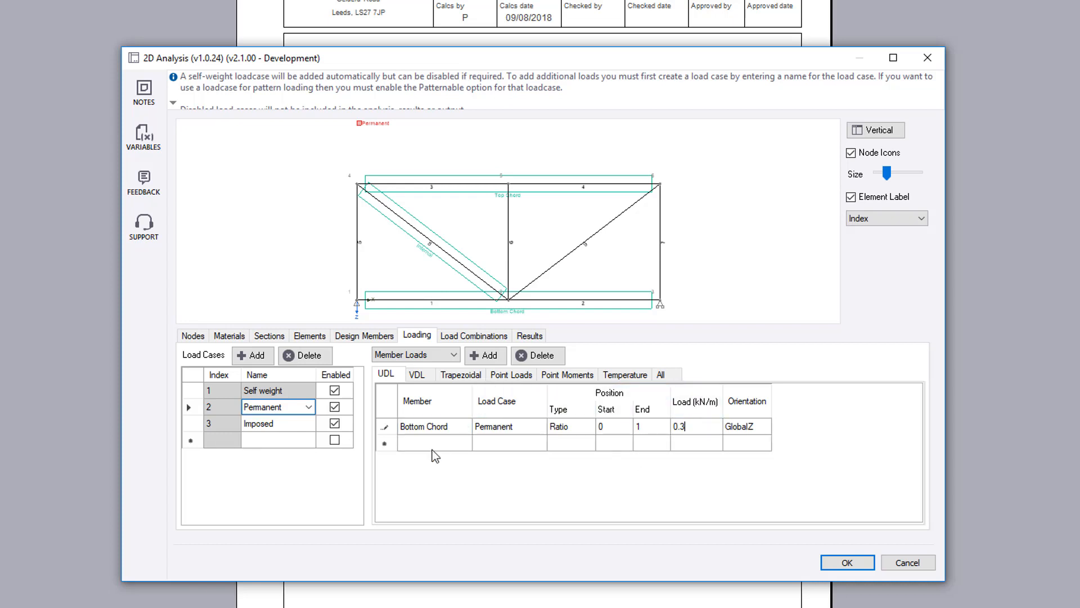
click(435, 442)
text(0.4)
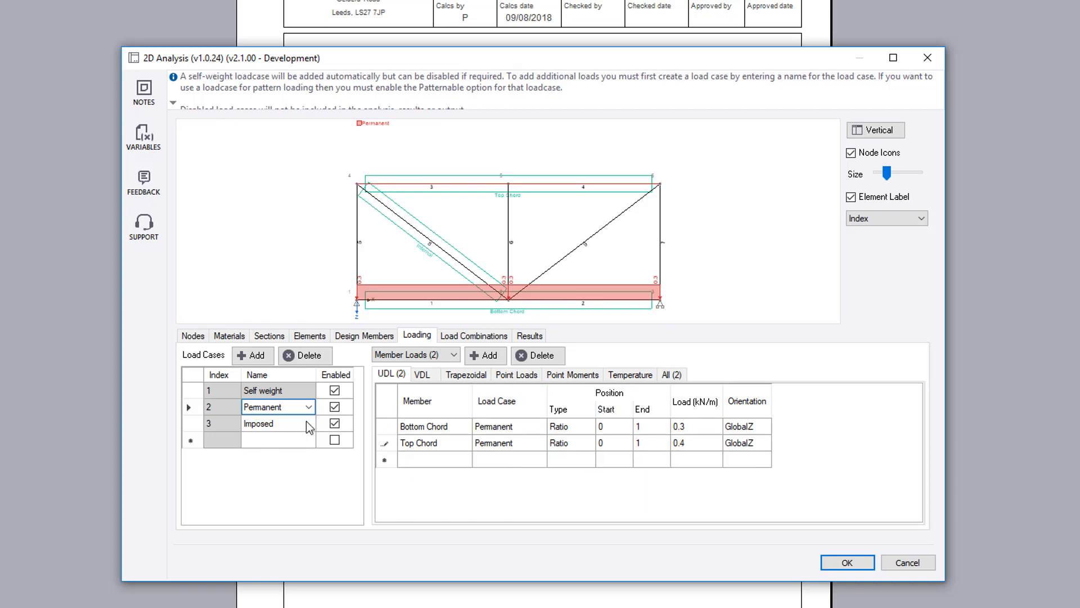
click(258, 424)
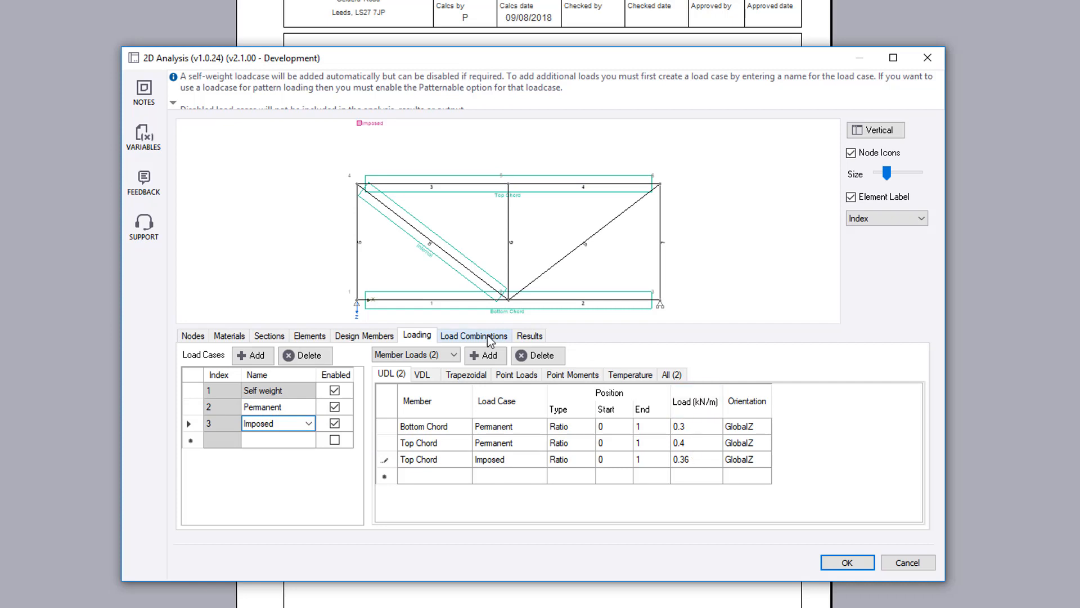
Generate the strength, service and quasi-permanent load combinations.
click(474, 335)
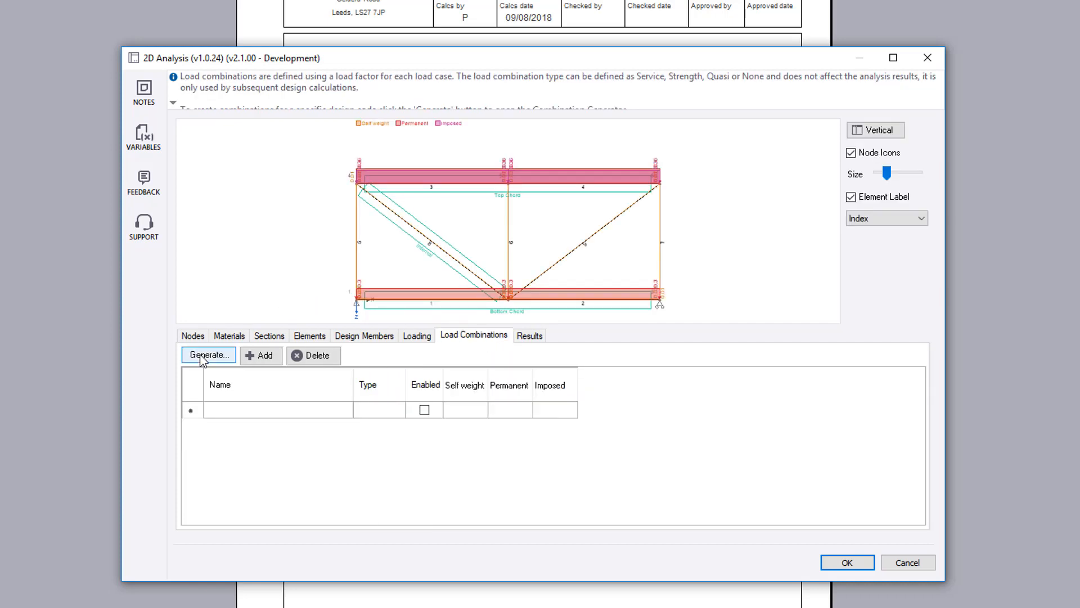
click(207, 354)
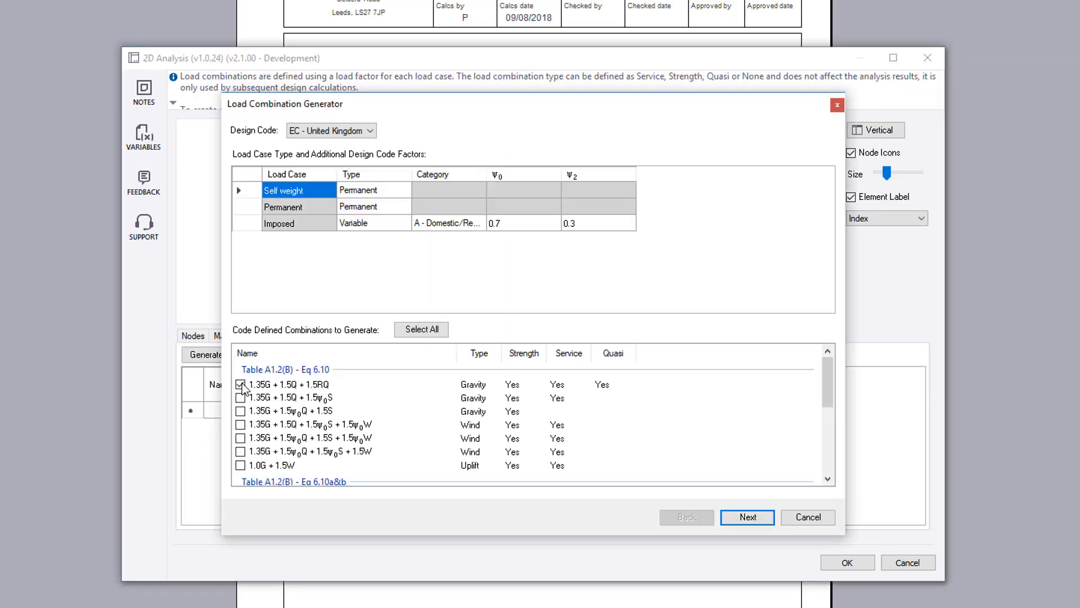
click(747, 517)
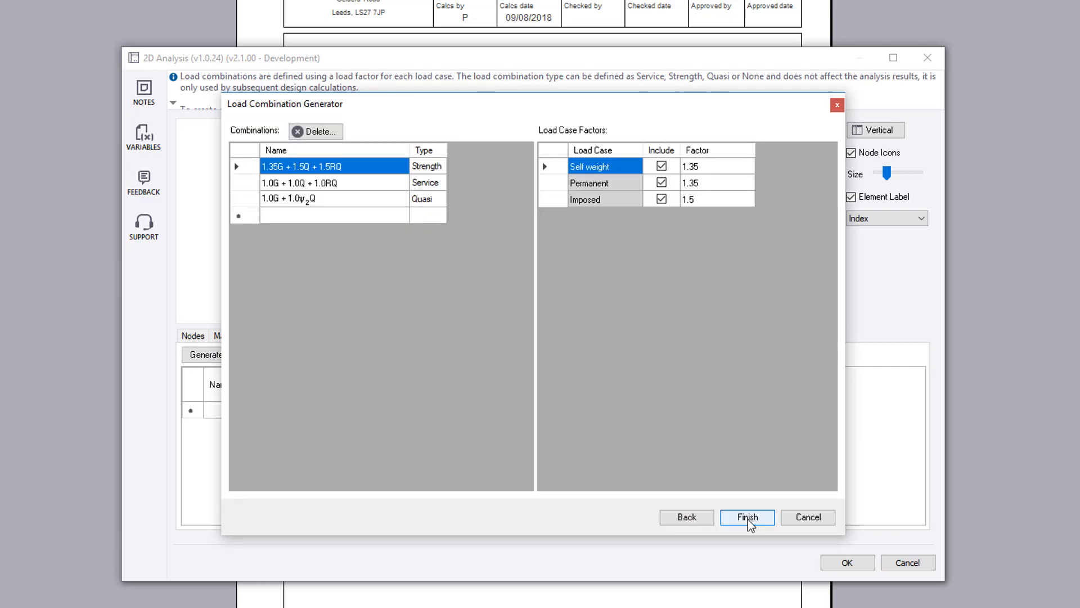
click(748, 518)
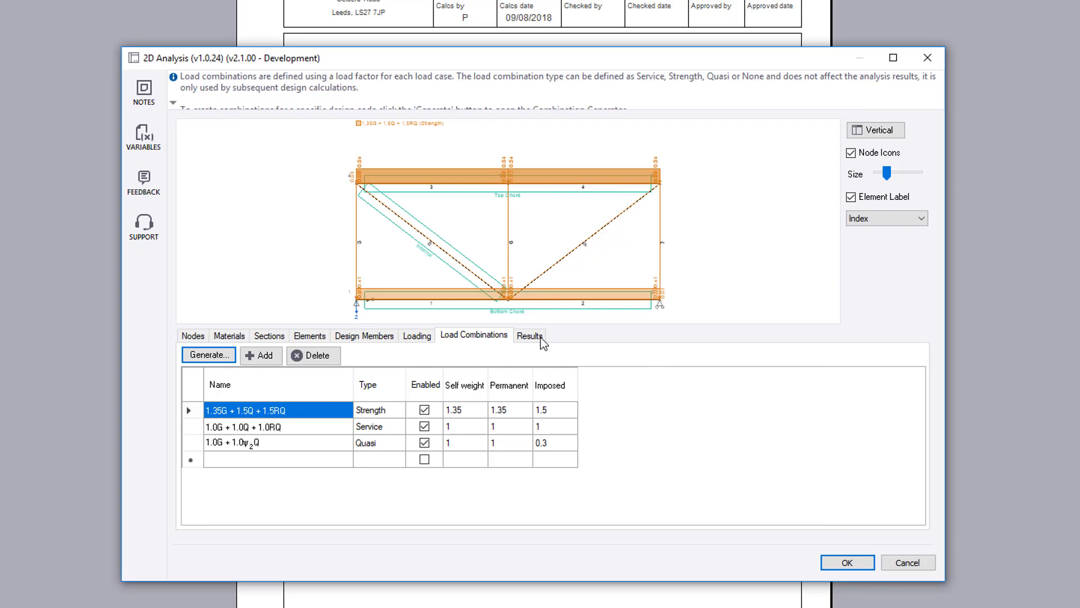
Run the analysis, view the results and return to member design.
click(529, 335)
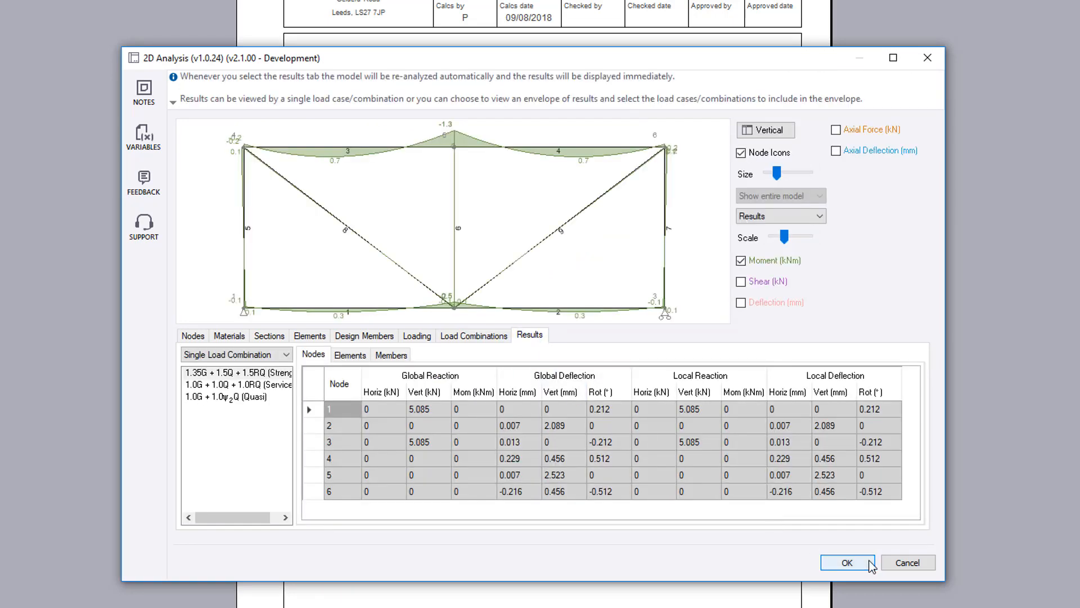
click(846, 562)
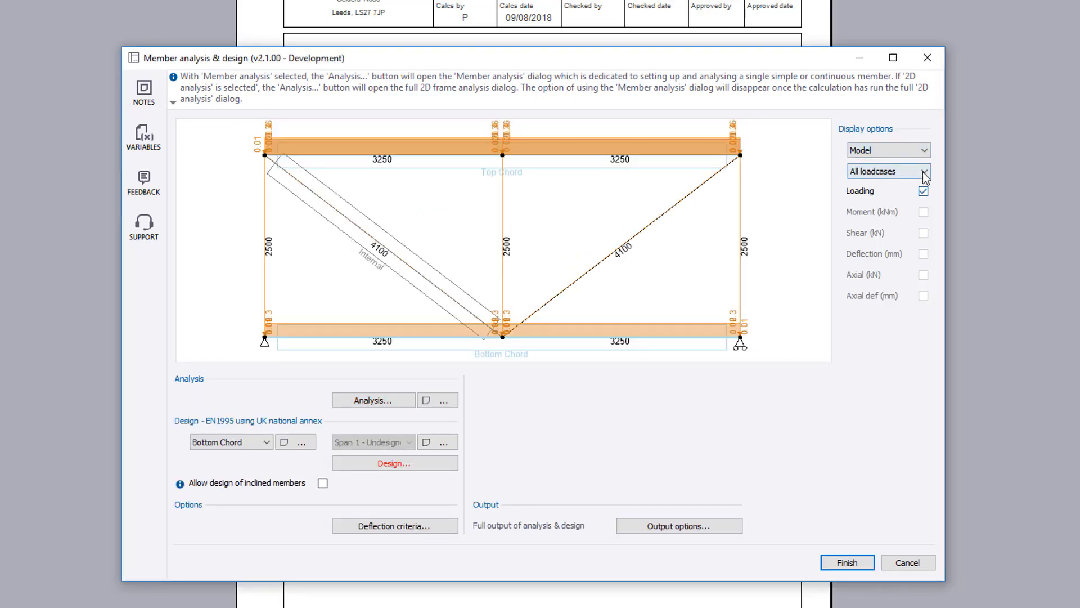
Display the envelope axial force diagram instead of bending moments.
click(923, 191)
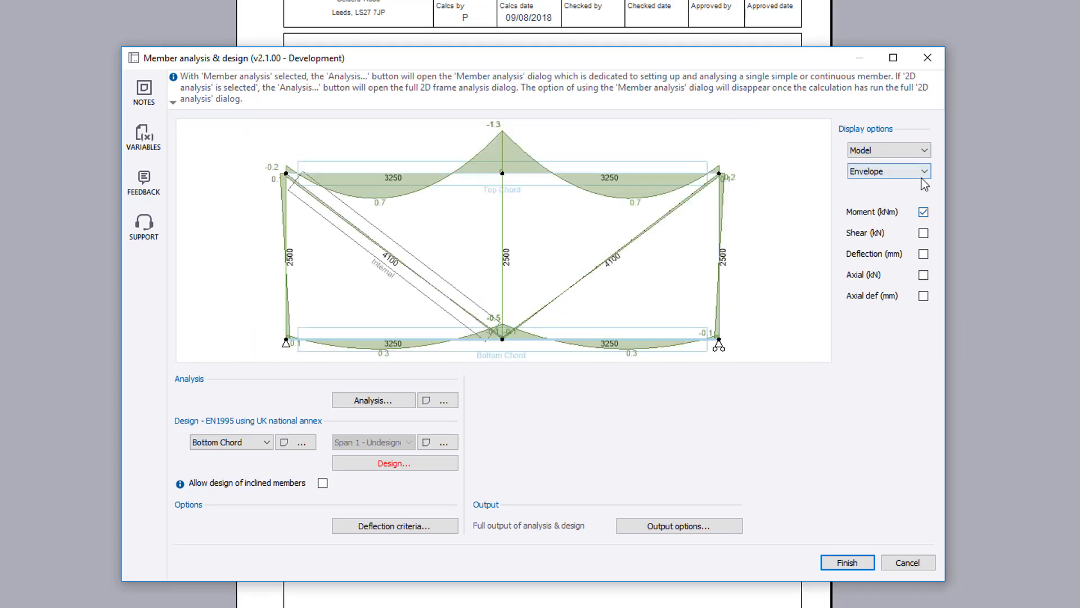
click(888, 171)
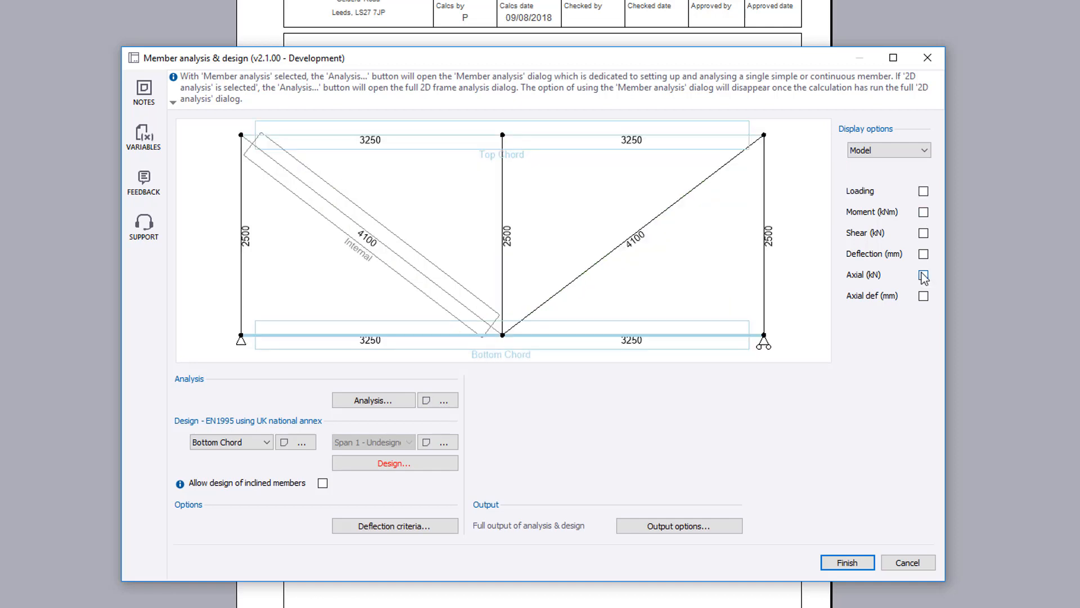
click(923, 275)
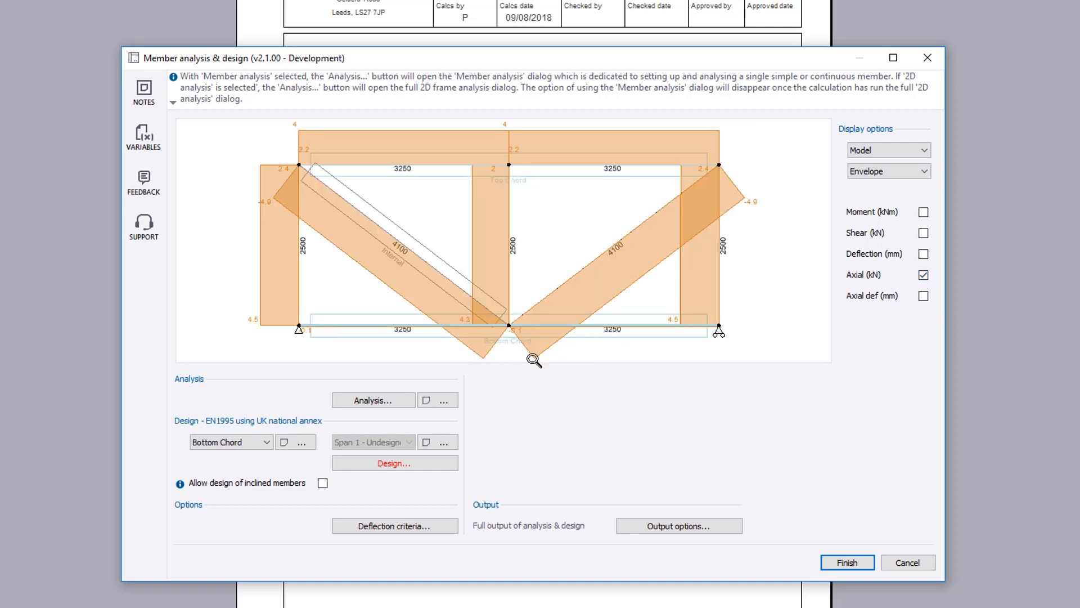
mouse_move(180, 483)
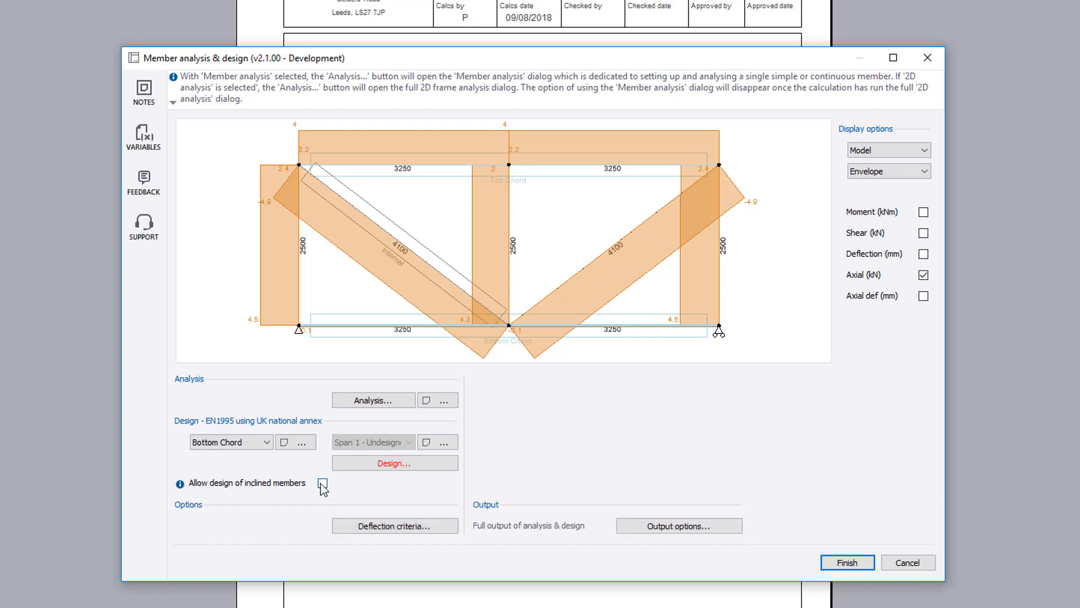
Allow inclined member design and include a span/250 deflection check for the strength combination.
click(323, 483)
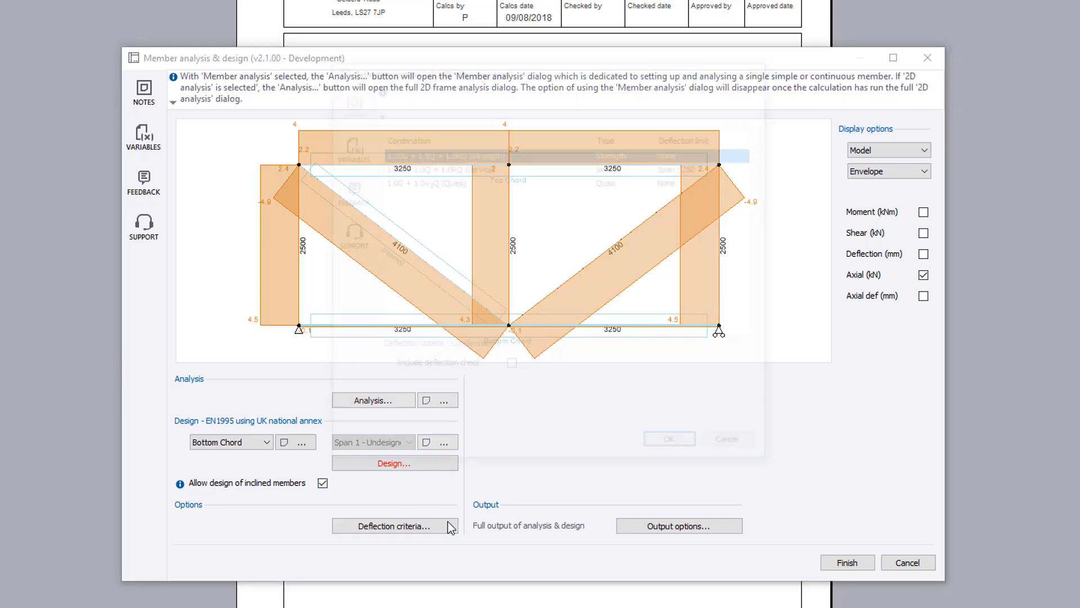
click(395, 526)
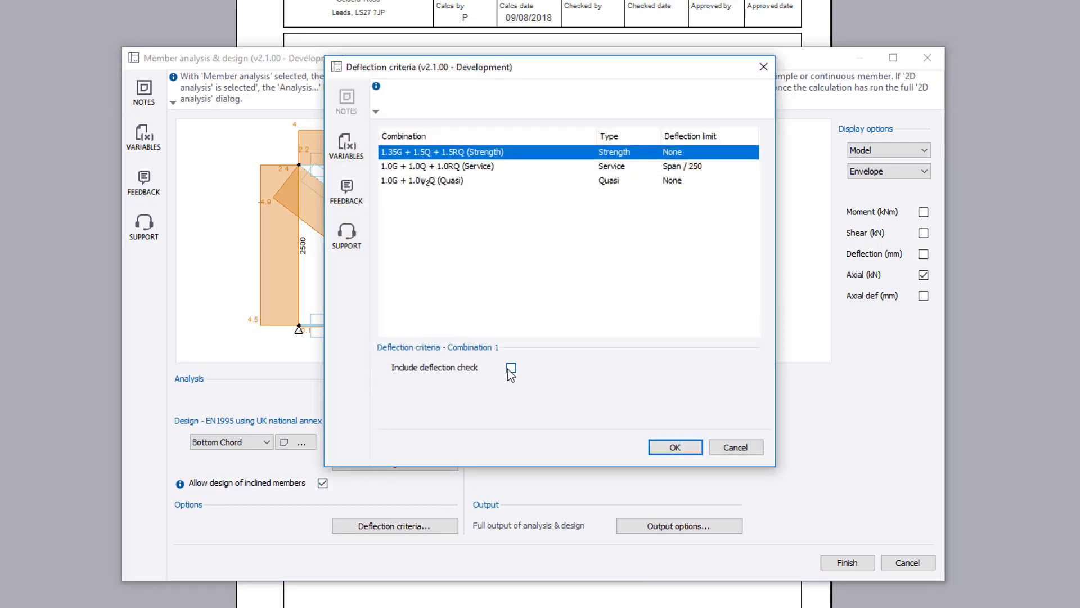
click(511, 367)
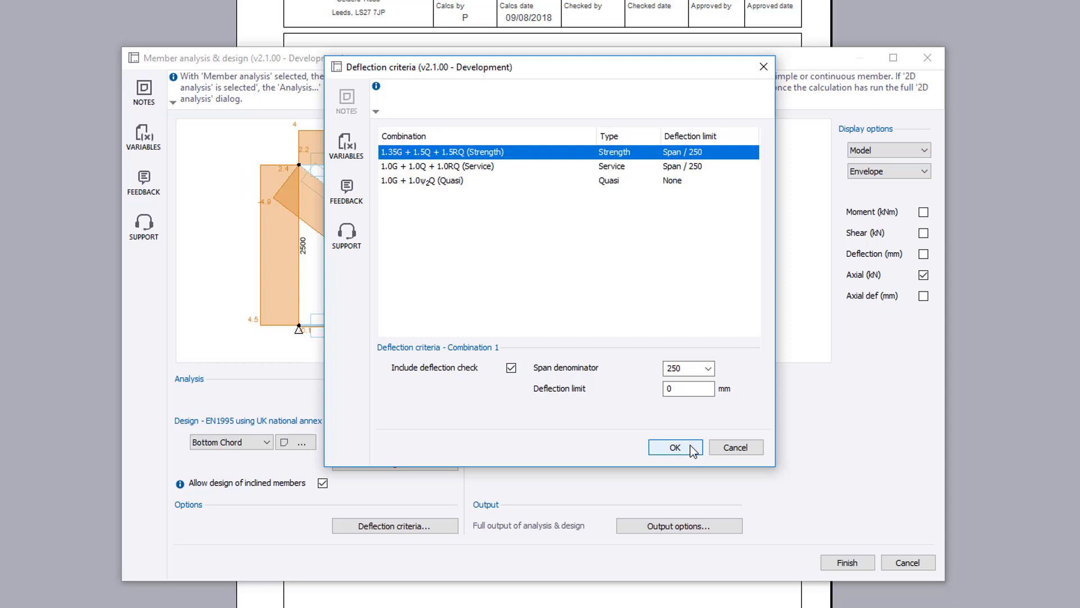
click(674, 447)
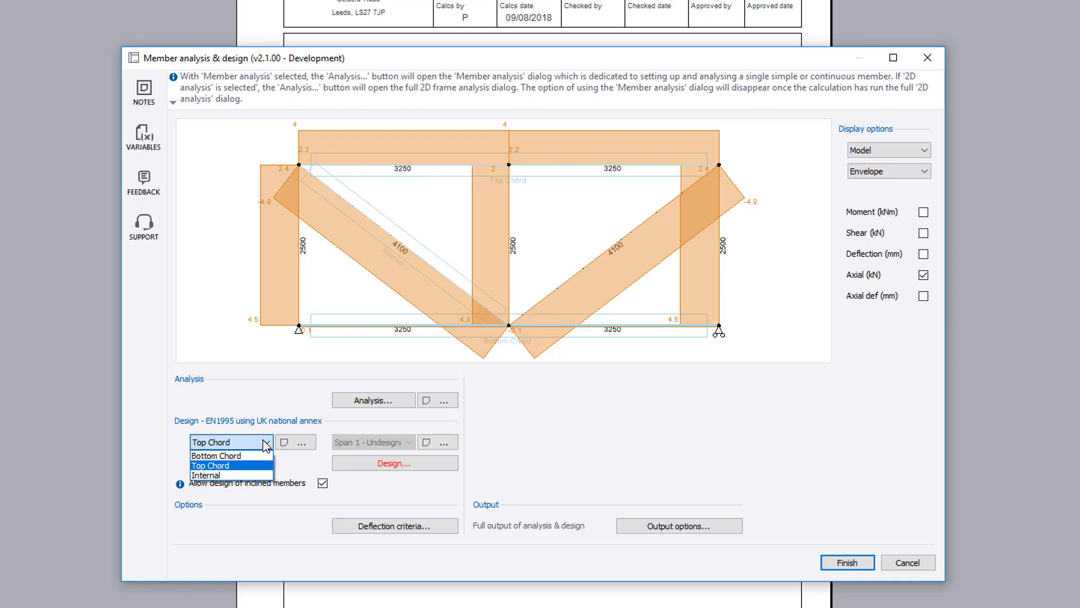
Design the Top Chord with the system strength factor and load at the compression edge.
click(212, 465)
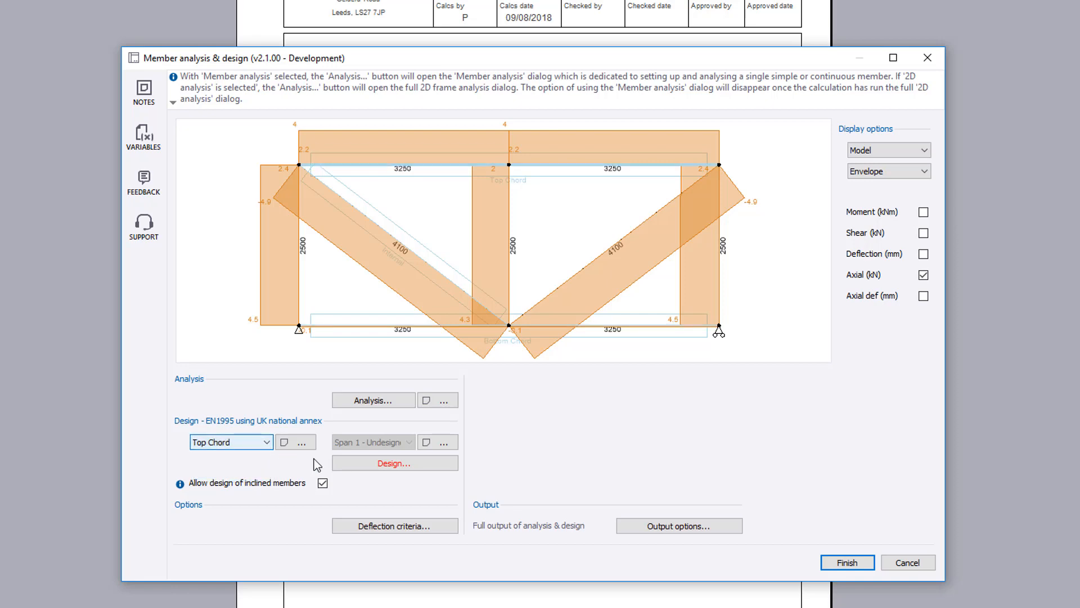
click(393, 462)
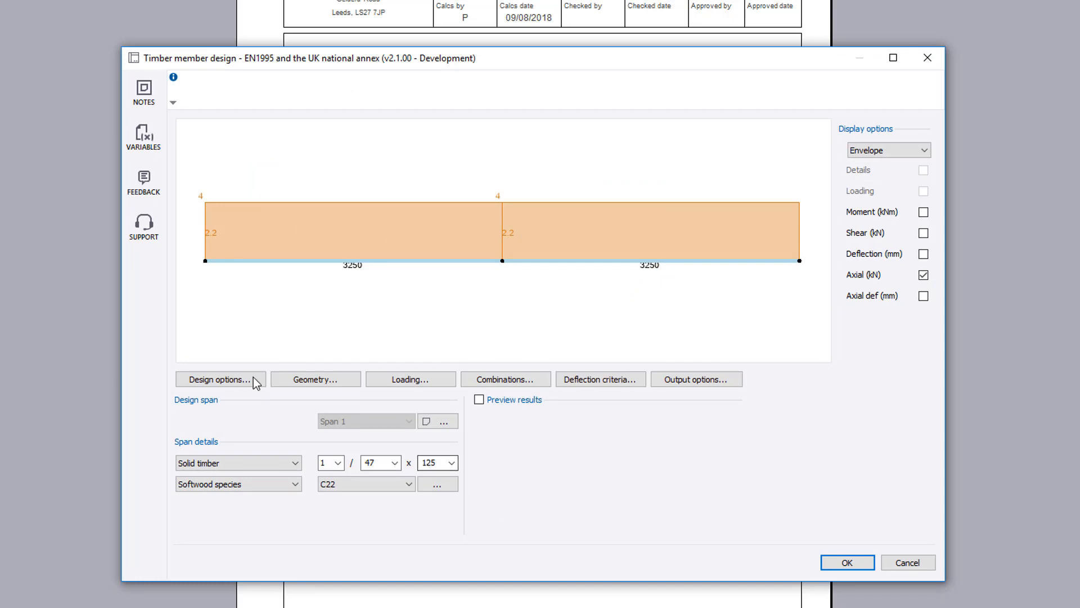
click(220, 379)
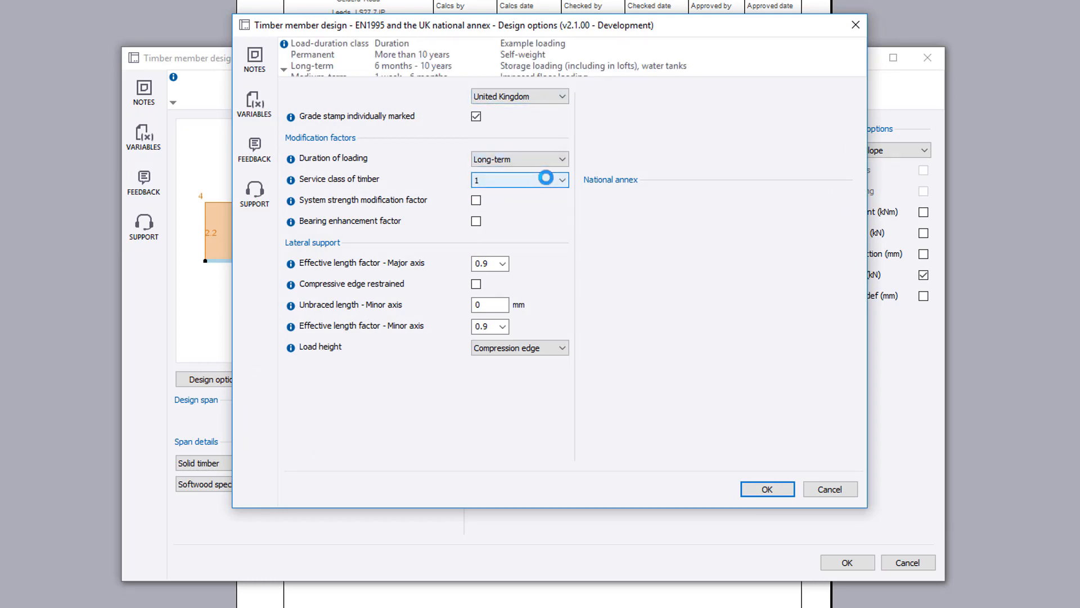
click(476, 285)
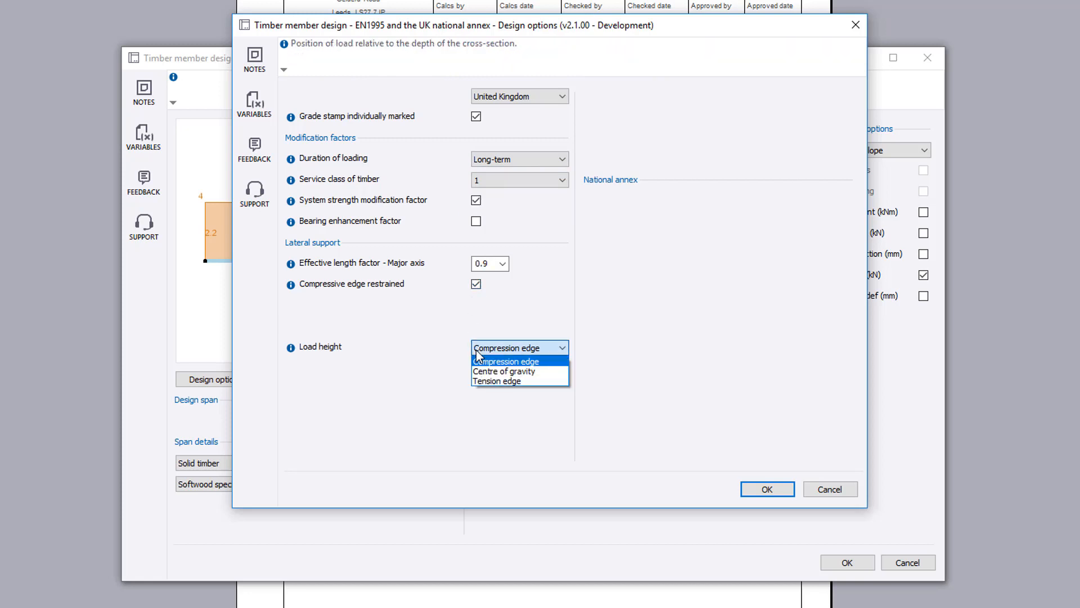
click(506, 361)
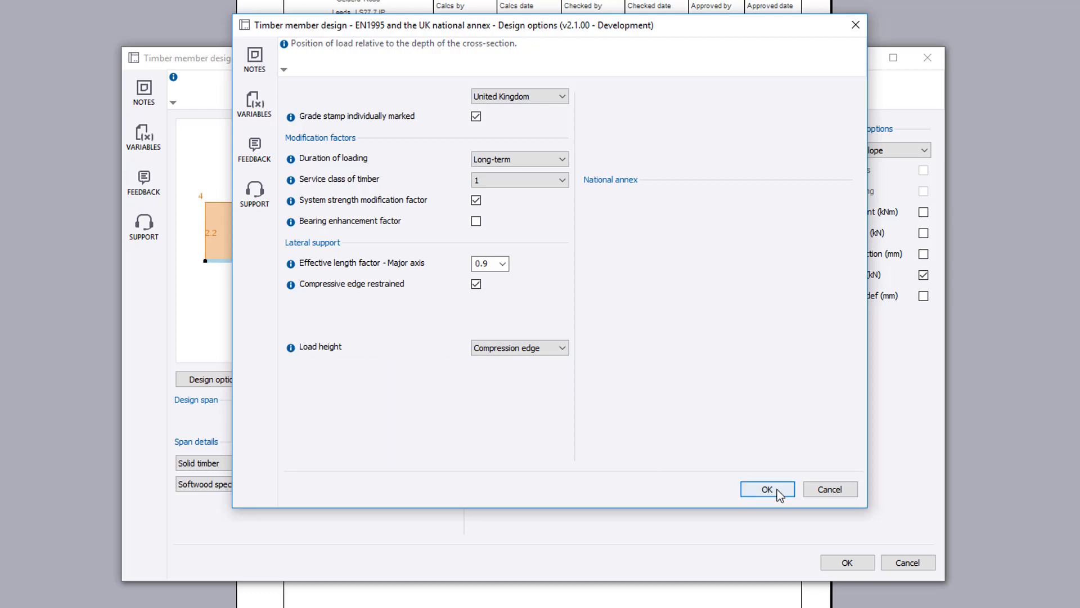
click(766, 489)
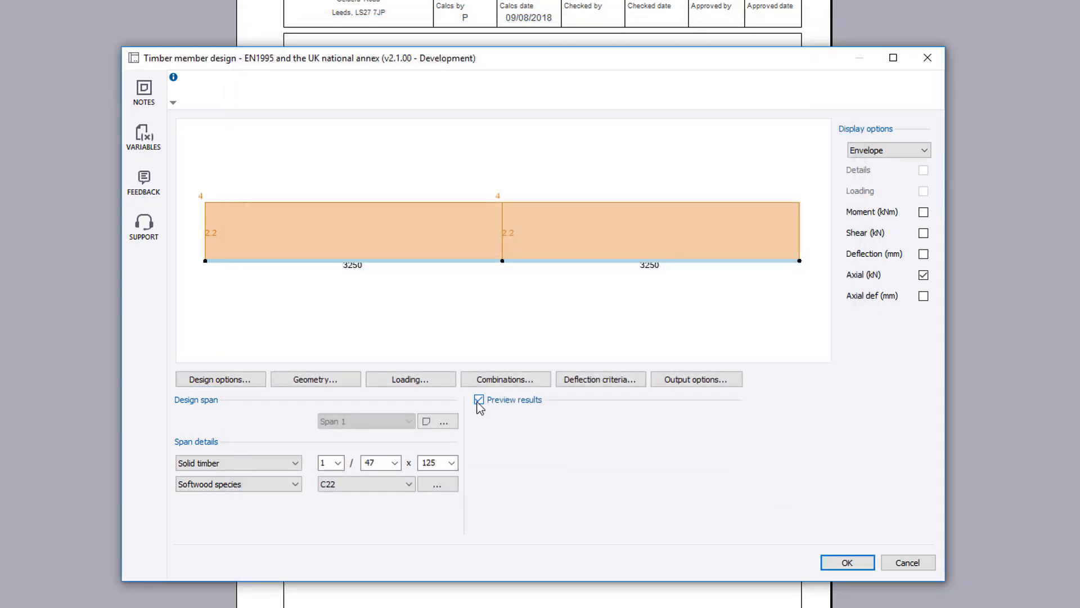
Preview the checks and deepen the top chord to 47x150 so every check passes.
click(478, 400)
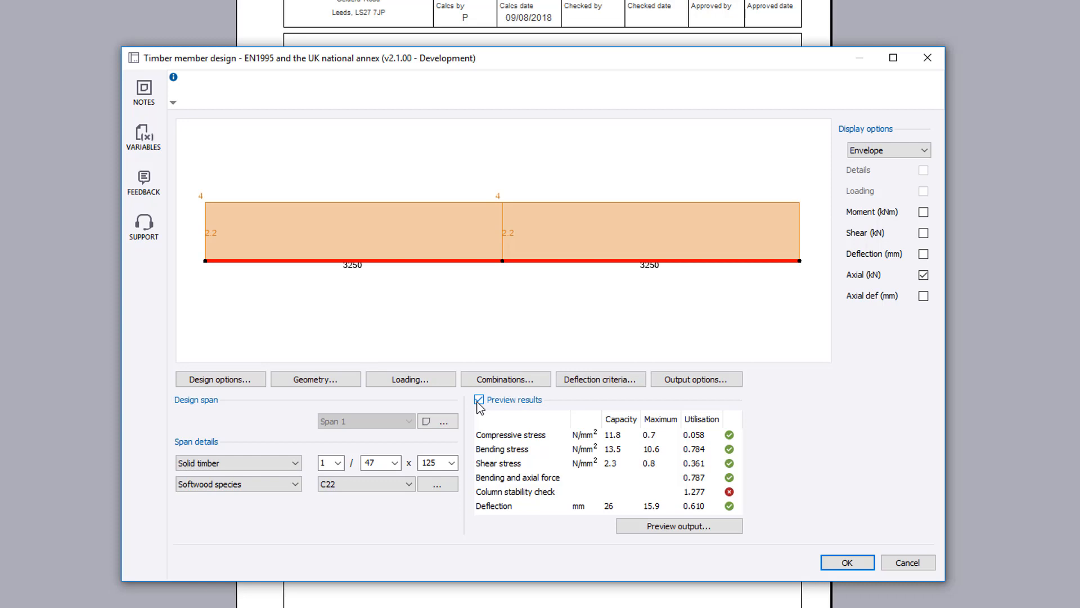
click(453, 462)
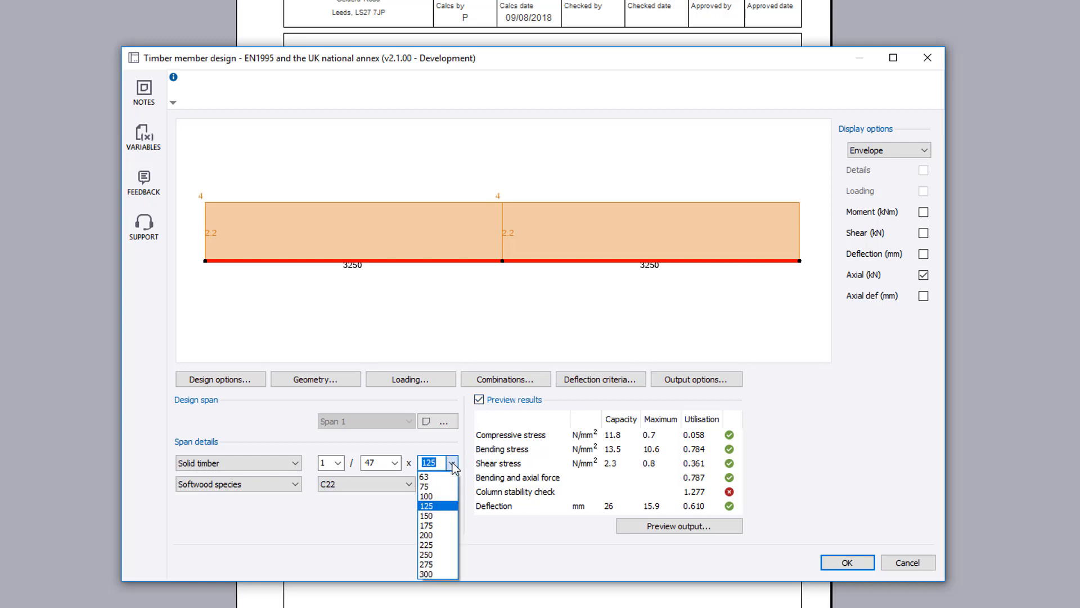
click(427, 515)
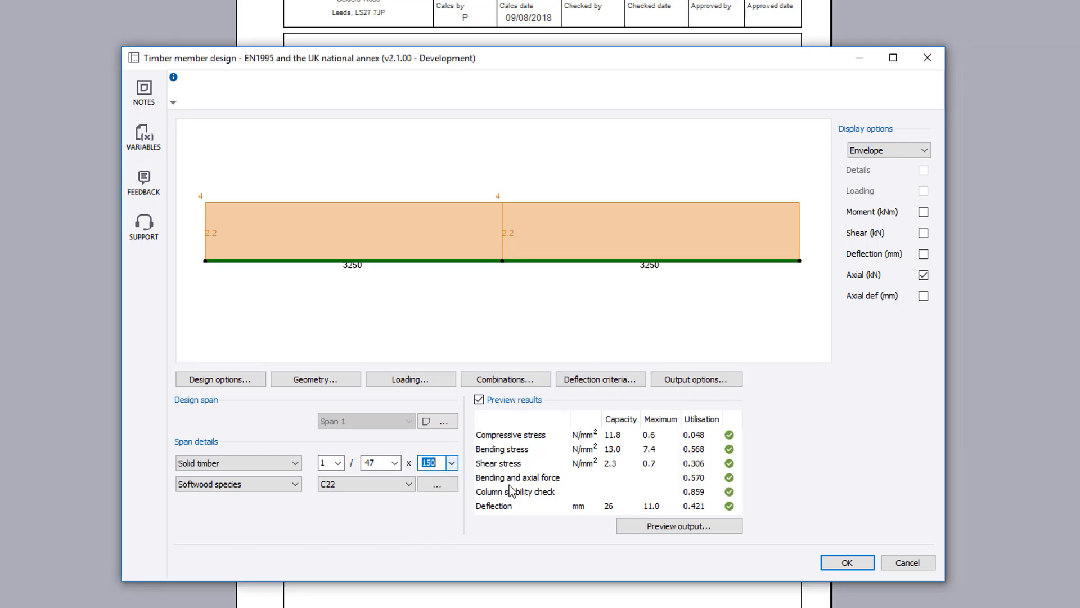
click(846, 563)
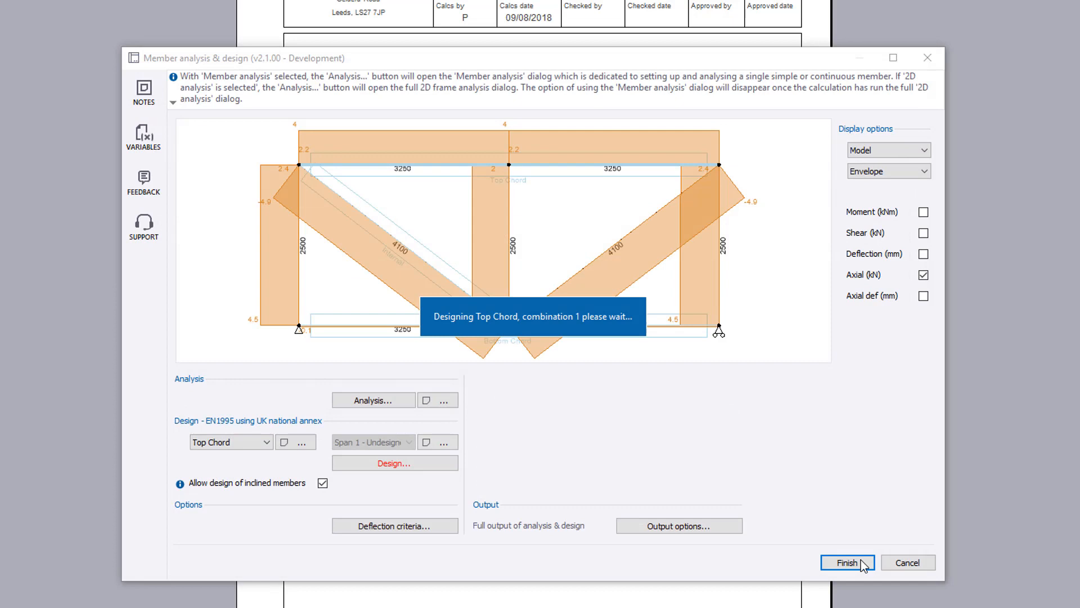
Select the Internal member and start its timber design.
click(395, 462)
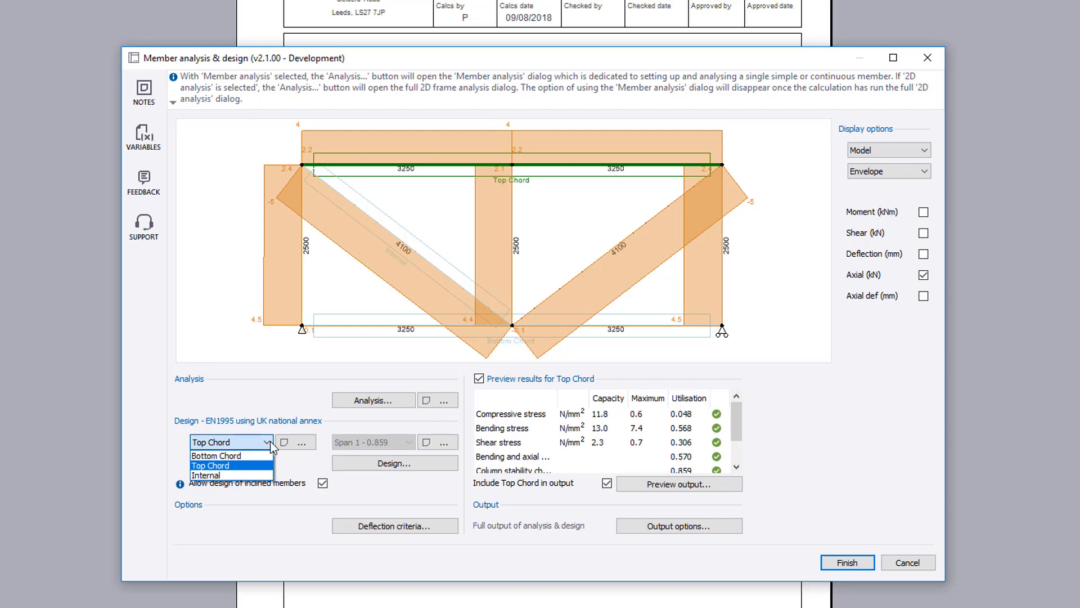
click(205, 475)
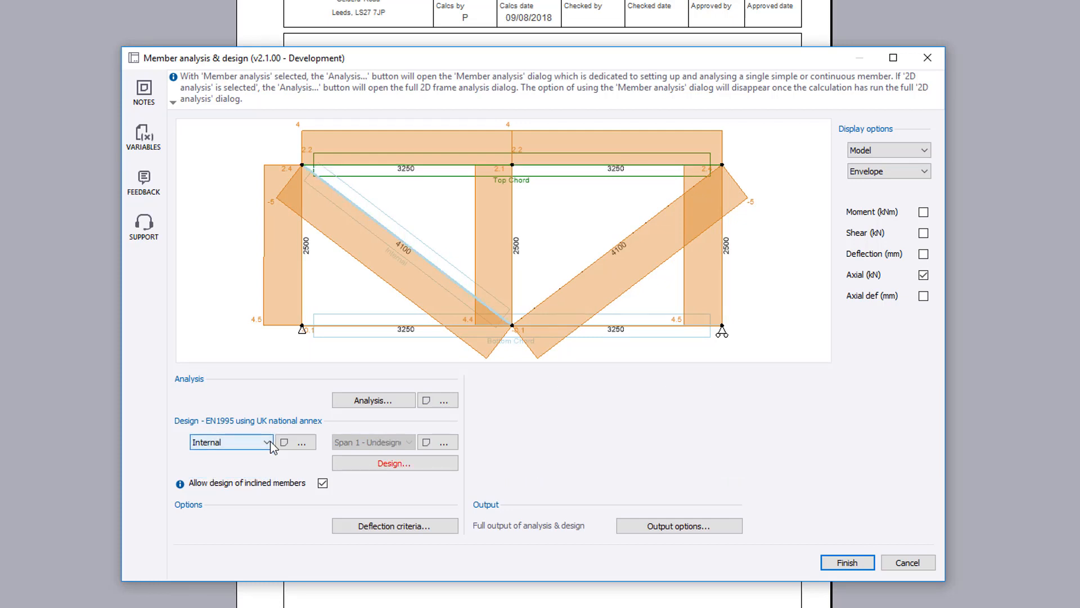
click(394, 463)
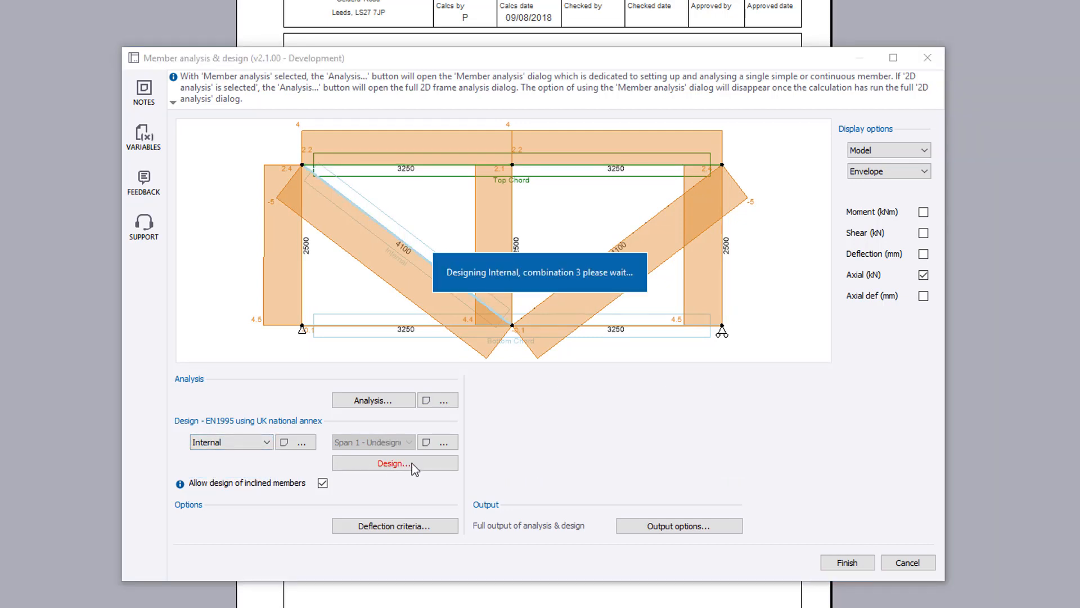
click(394, 463)
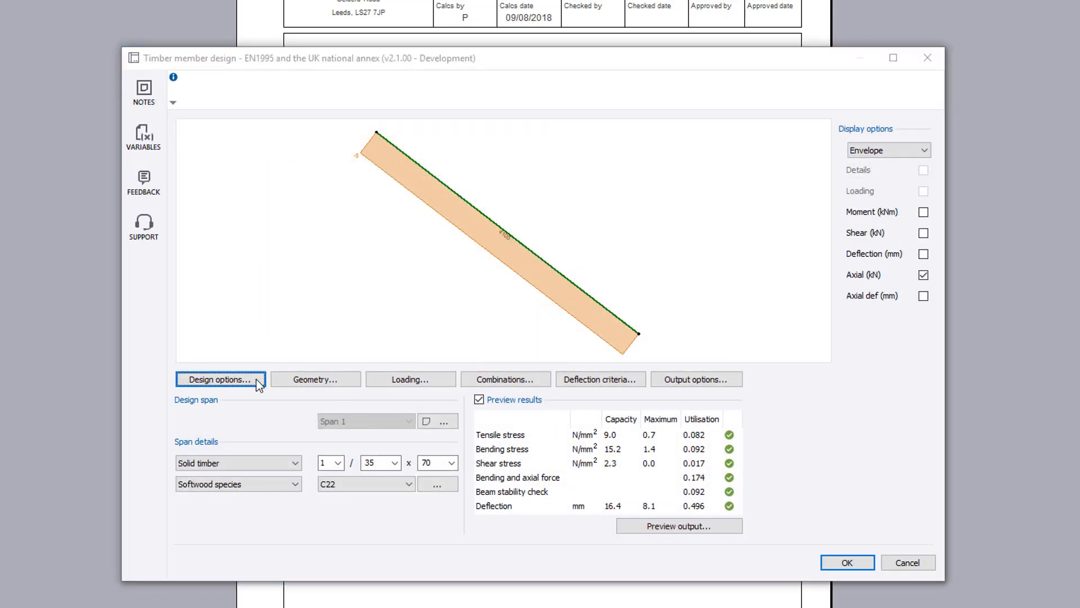
Set load height to centre of gravity and accept the passing 35x70 C22 internal design.
click(220, 380)
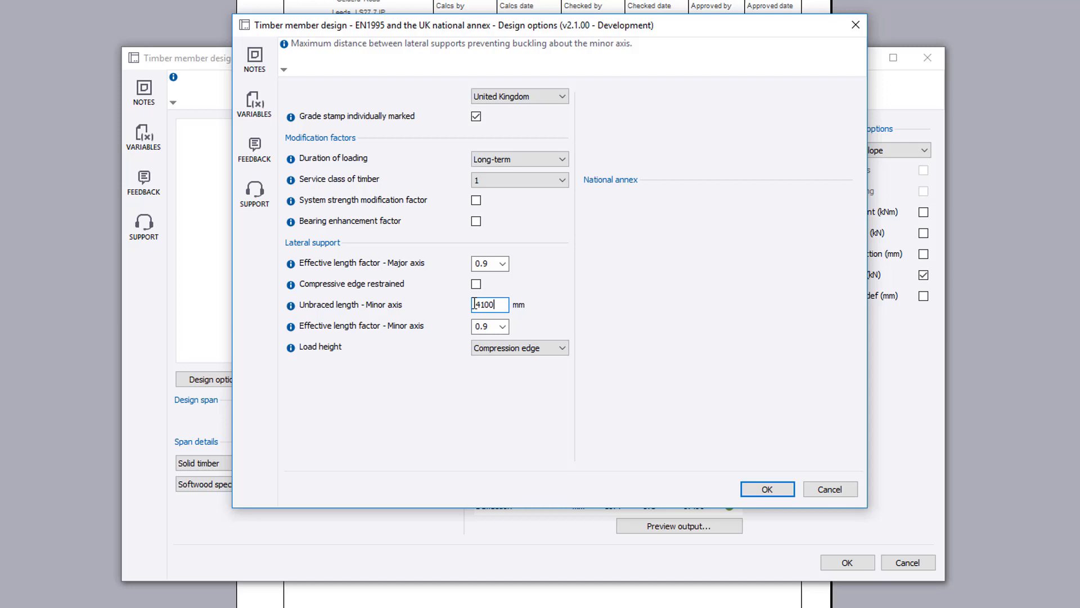
click(520, 347)
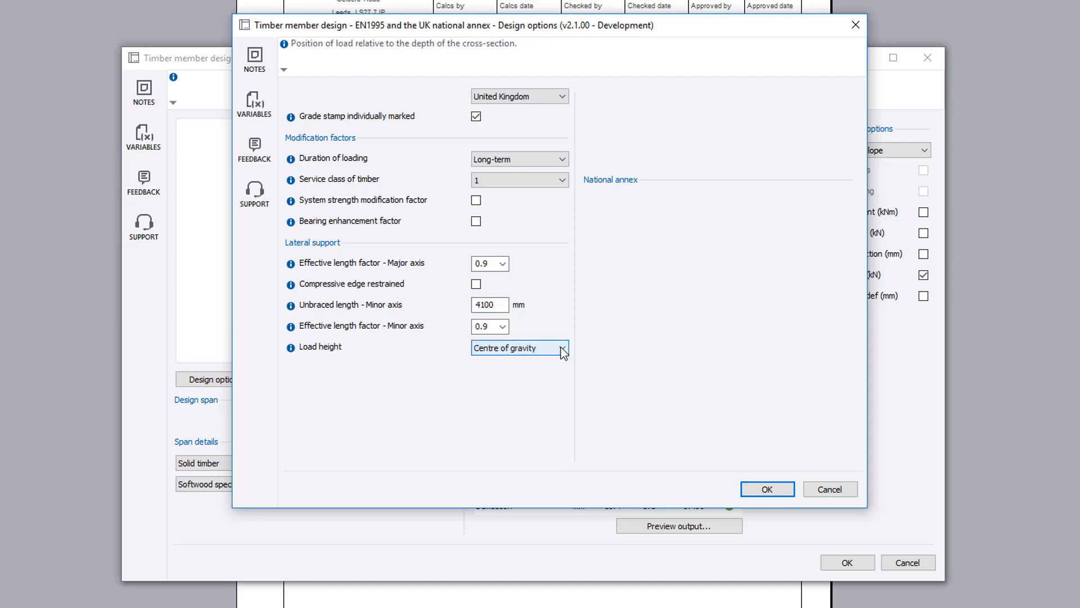
click(766, 489)
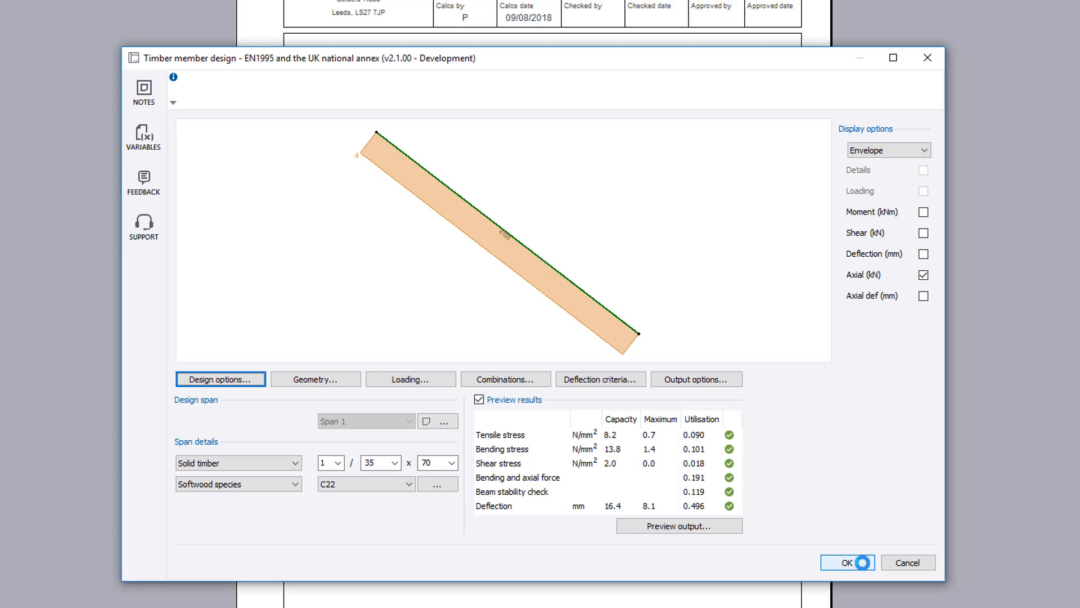
click(847, 563)
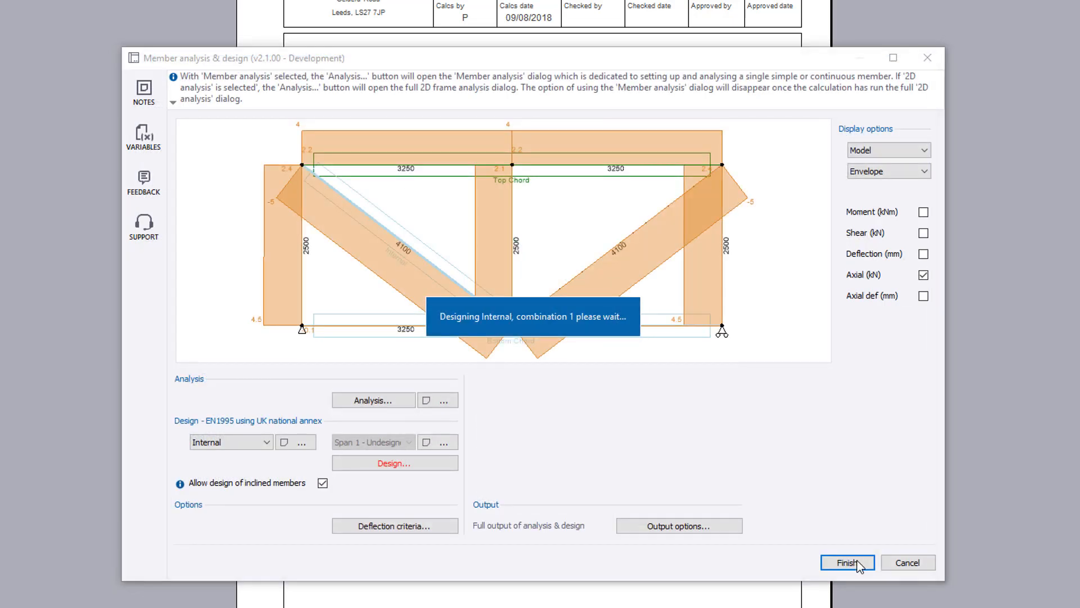
click(393, 462)
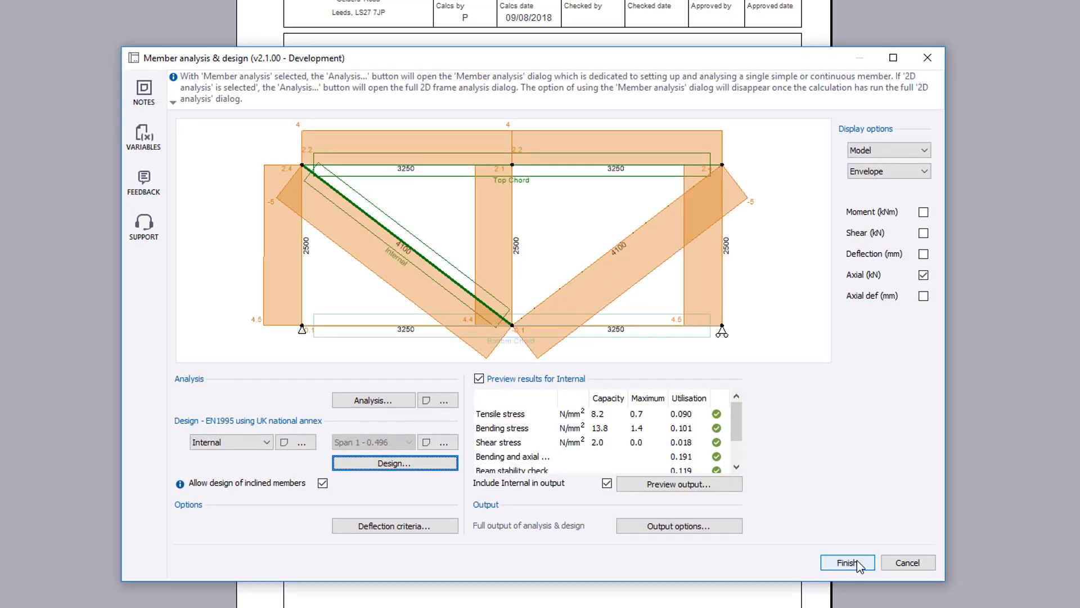
mouse_move(498, 450)
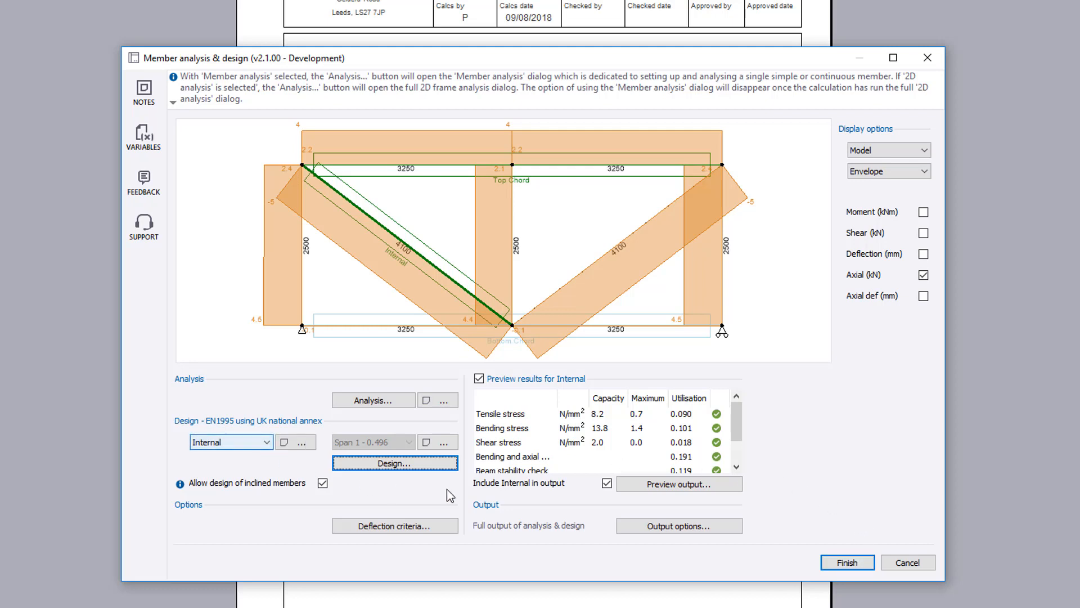
Leave internal members out of the output and select the Top Chord for design.
click(607, 483)
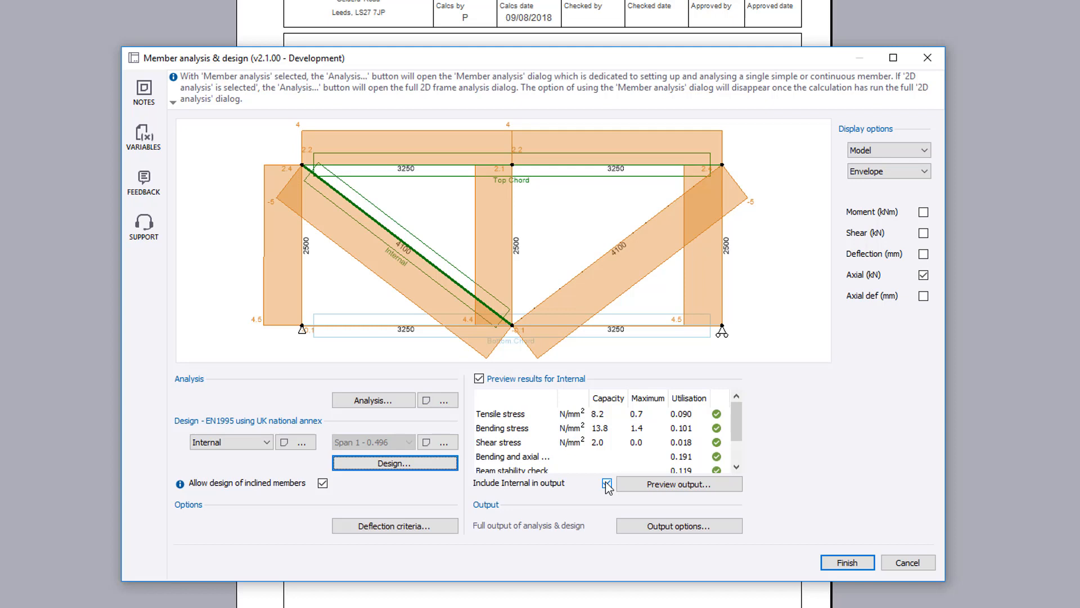
click(229, 441)
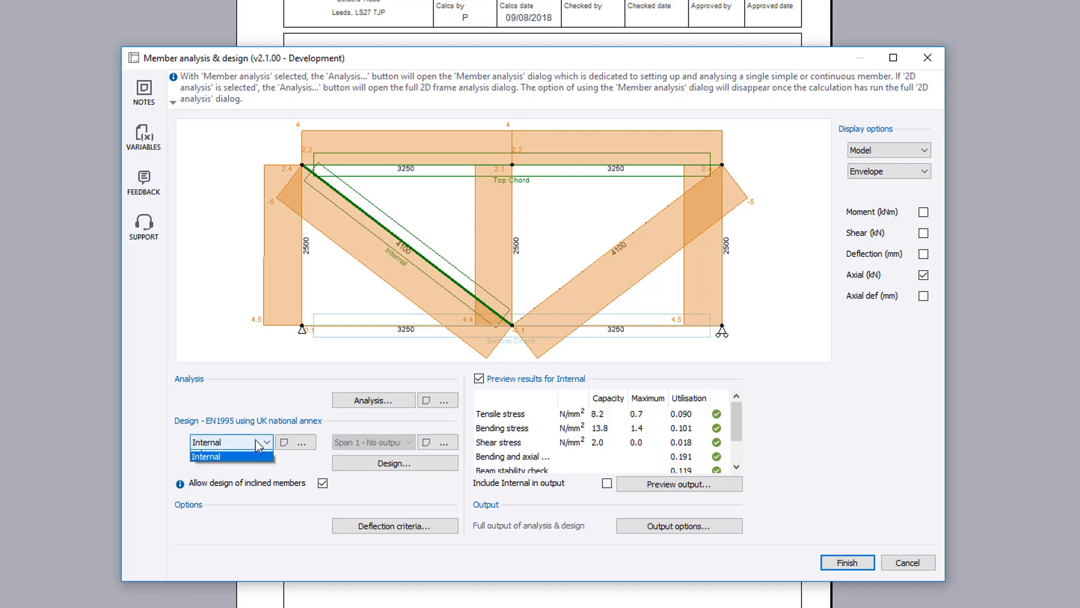
click(221, 441)
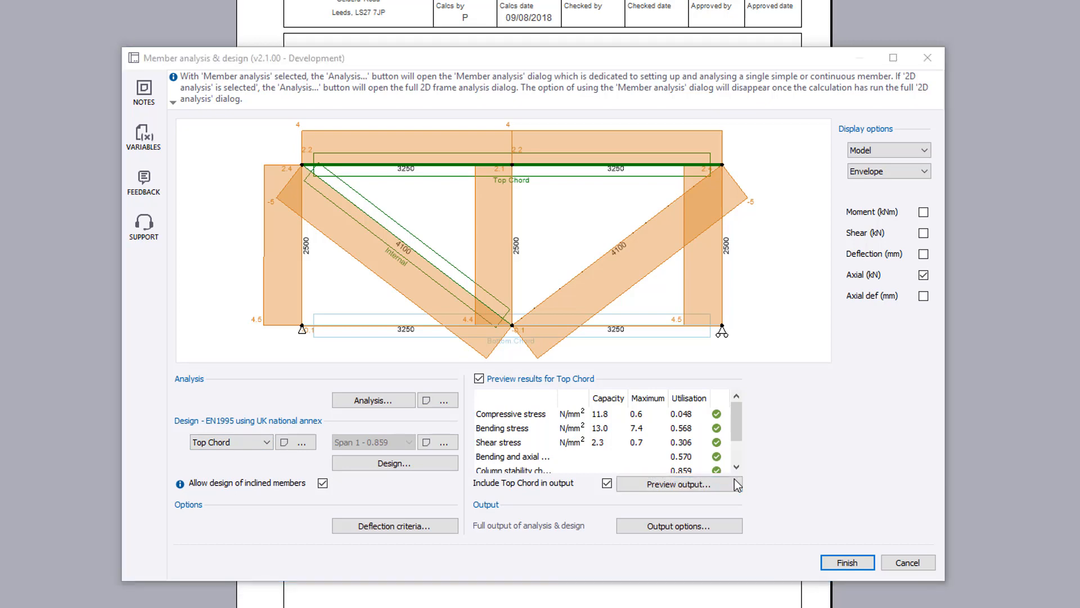
click(678, 484)
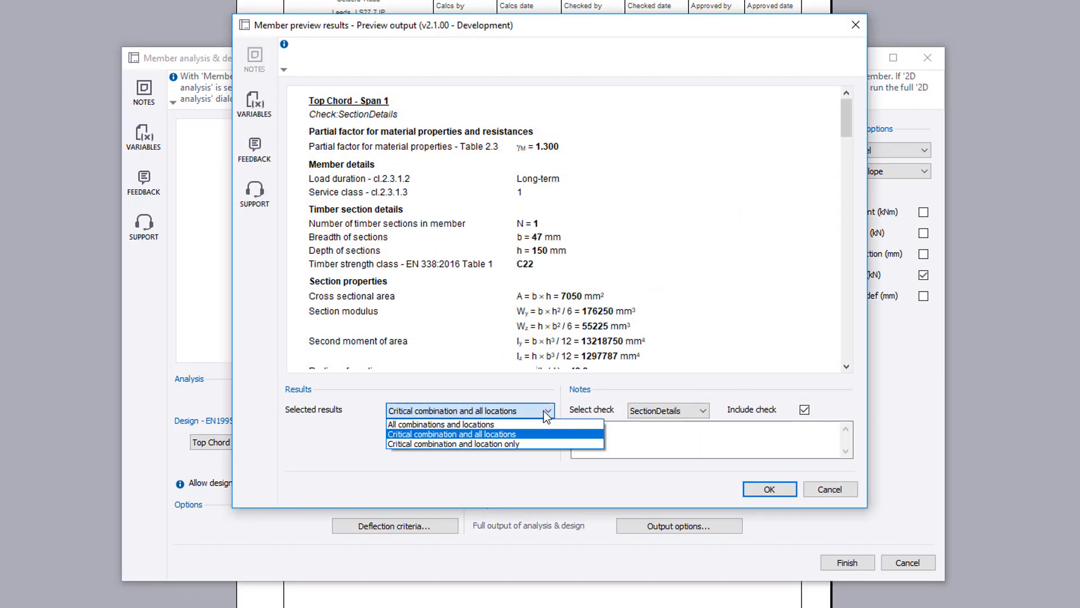
Add 'example note' to the top chord section details and exclude its Compression_p1 check.
text(example note)
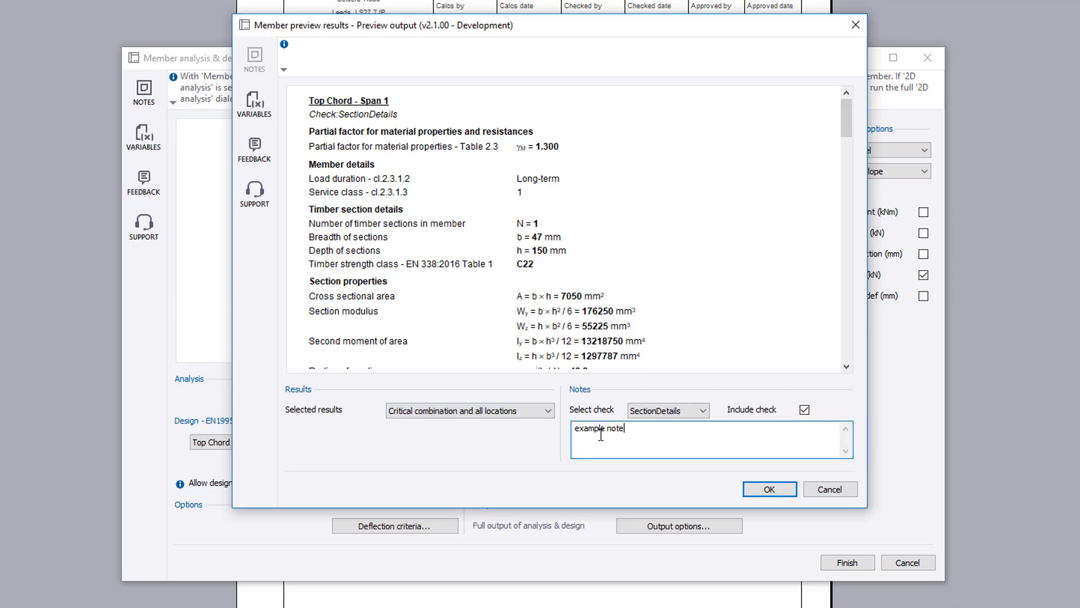
click(665, 410)
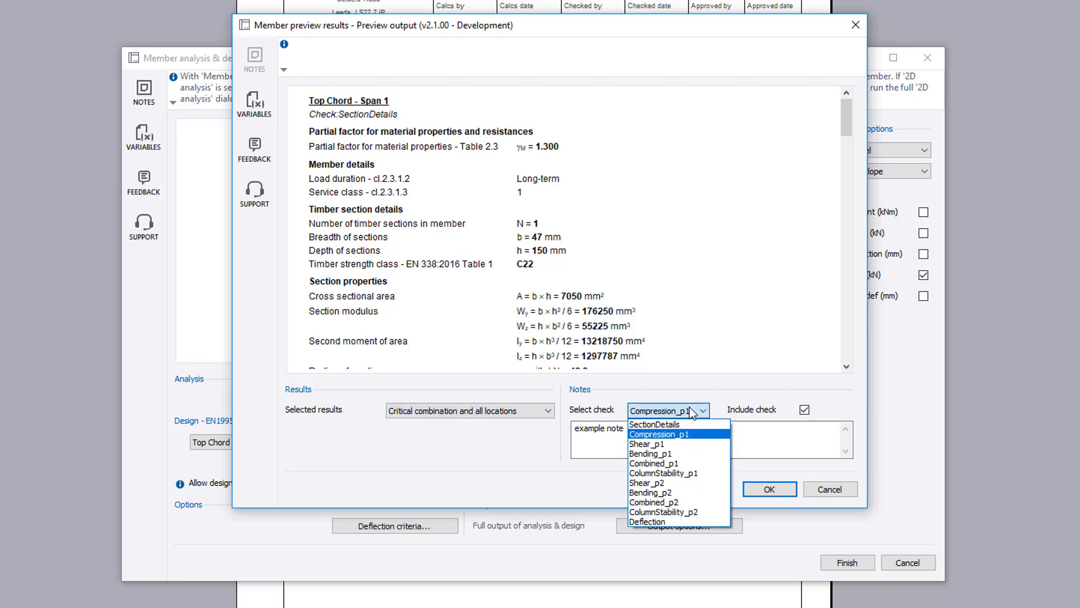
click(658, 435)
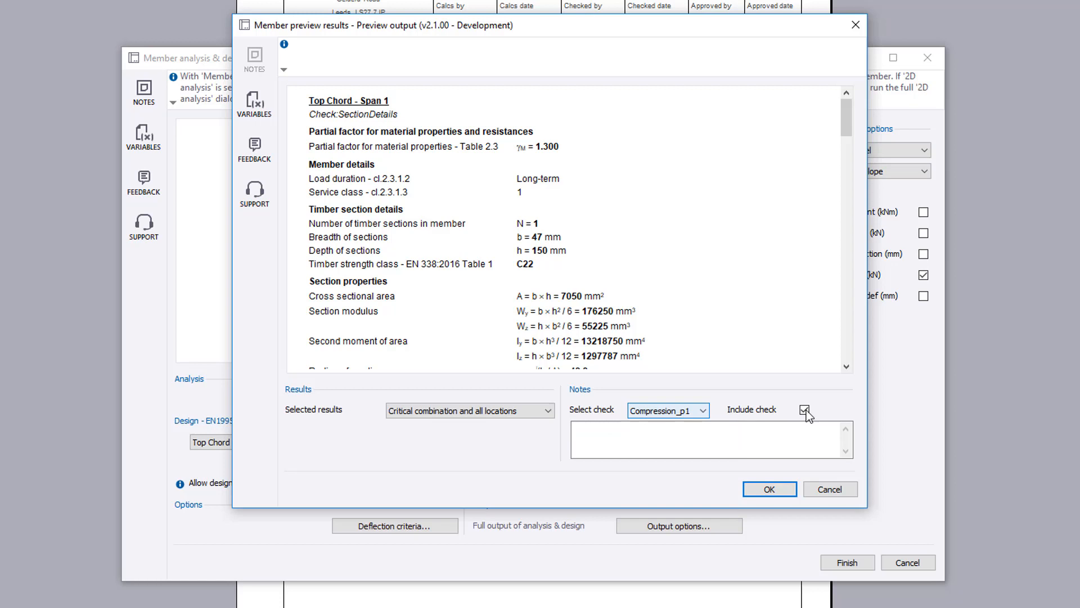
click(804, 409)
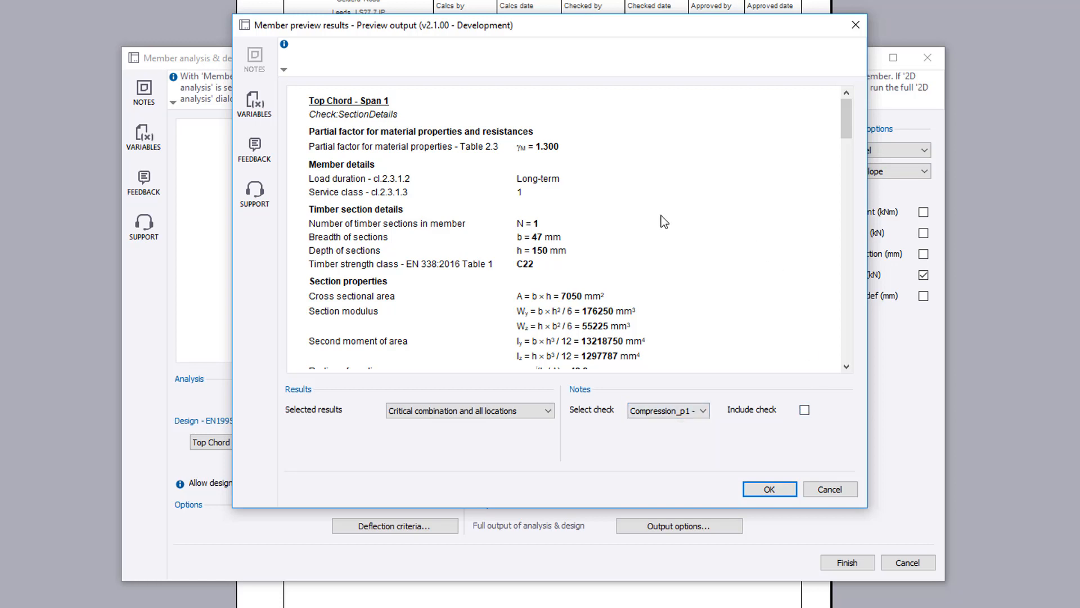
scroll(down, 3)
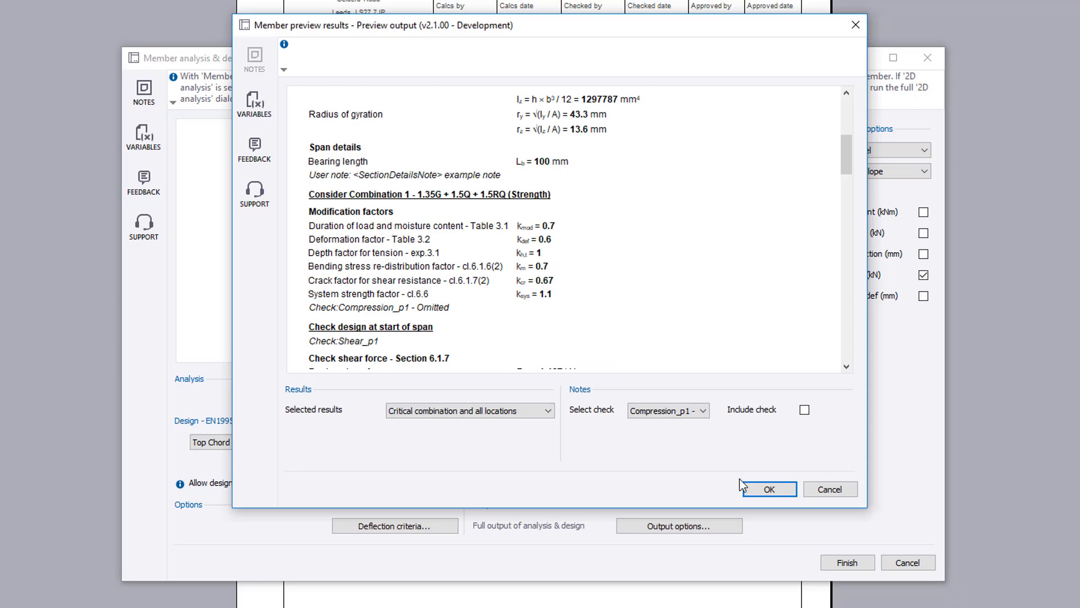
click(767, 490)
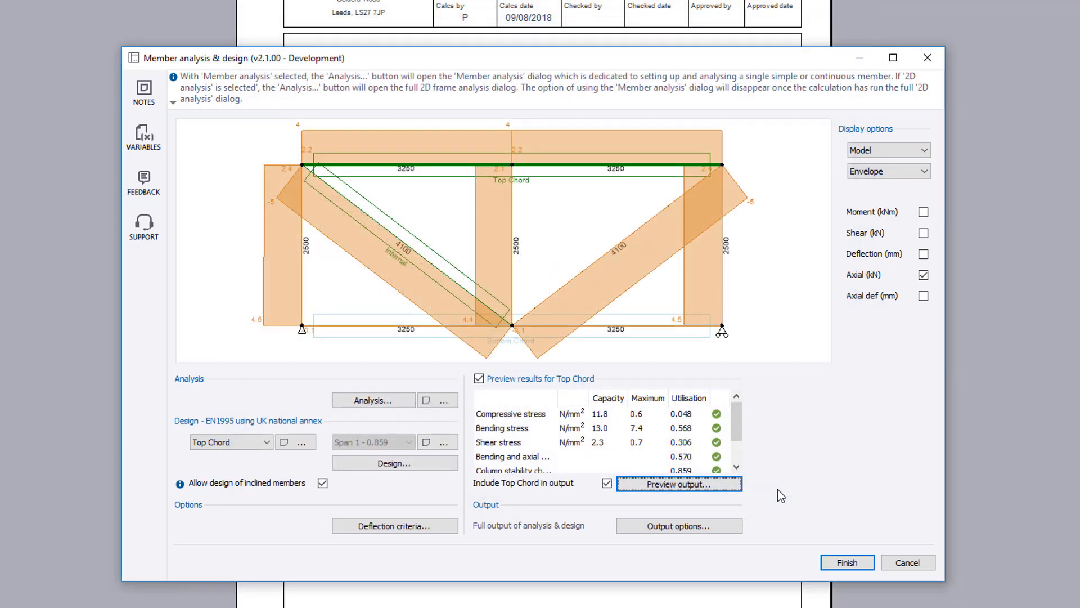
mouse_move(710, 527)
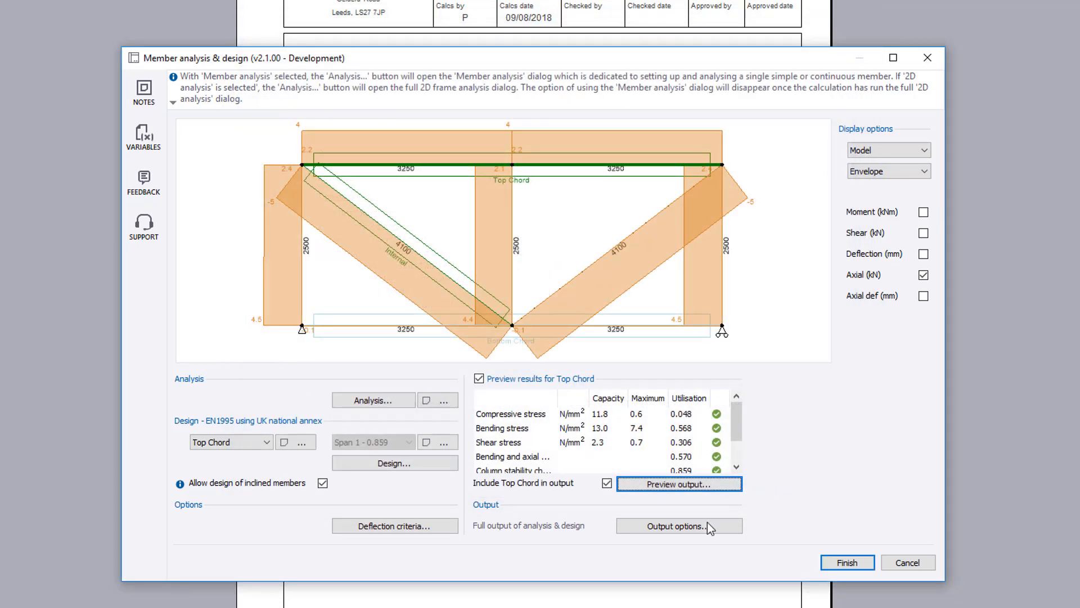
Drop end forces from the output, include the design summary table, and finish the calculation.
click(677, 526)
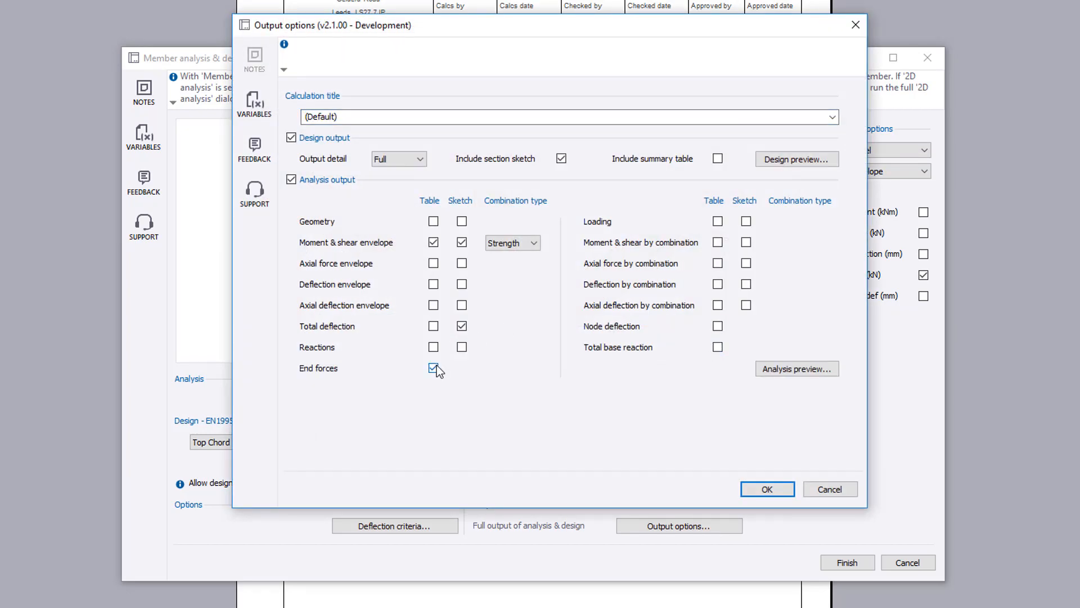
click(433, 368)
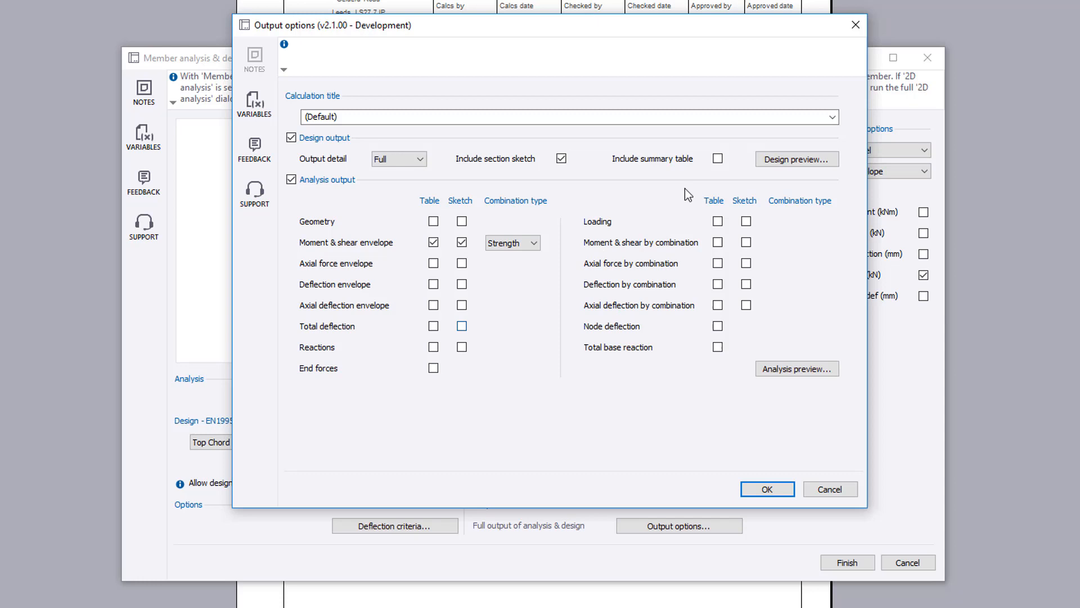
click(717, 158)
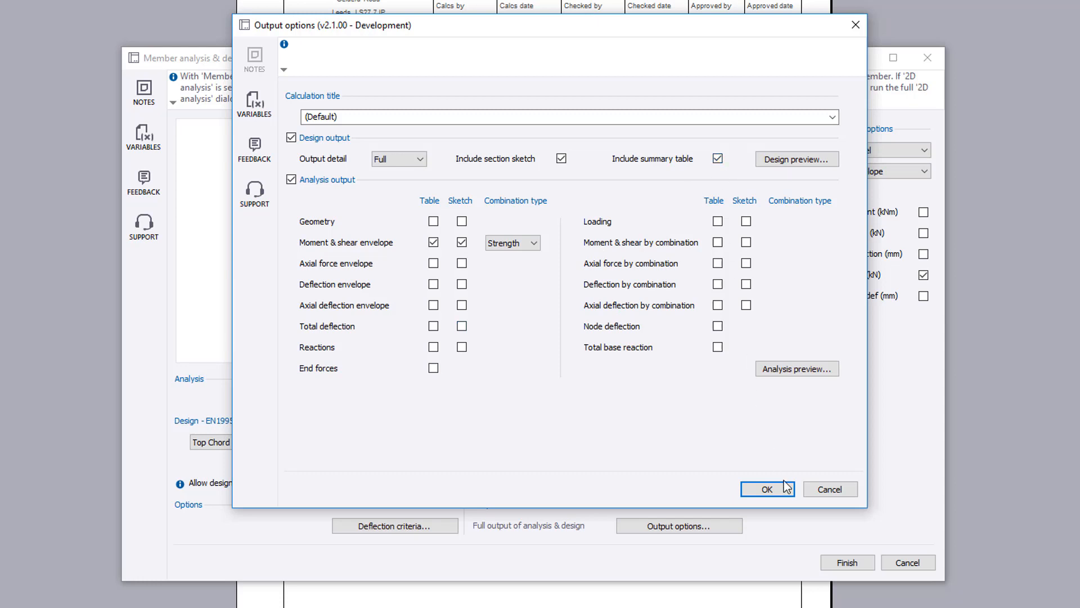
click(766, 489)
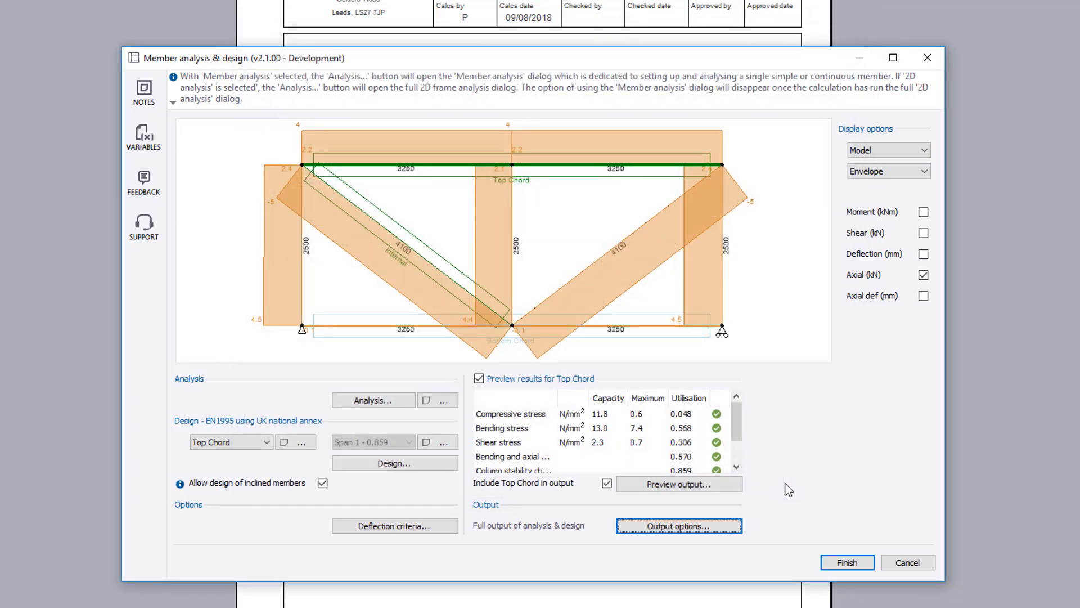
click(846, 563)
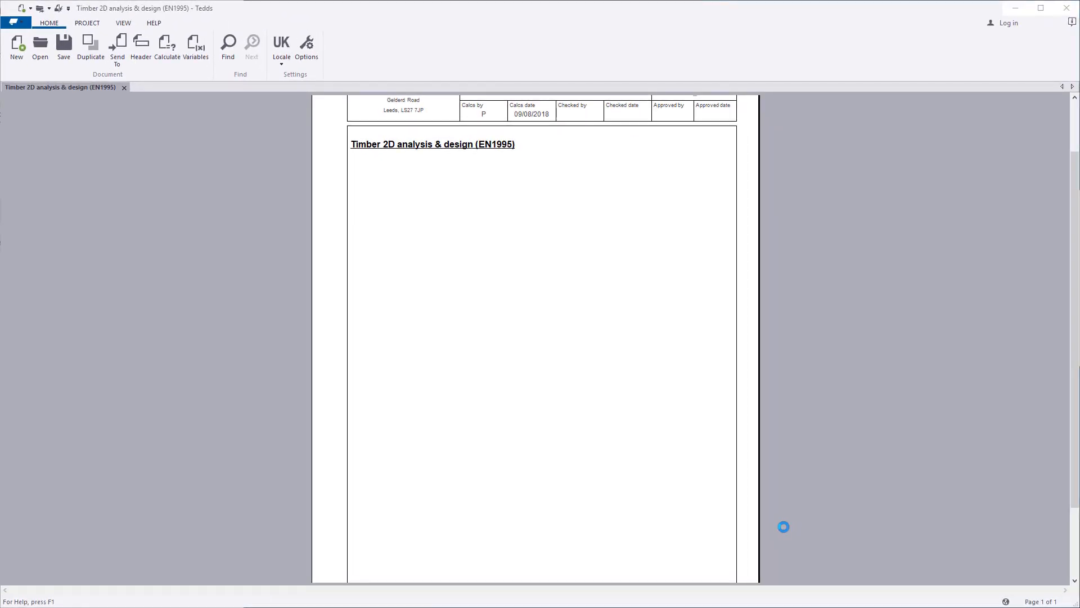
Scroll through the generated report's force diagrams and passing Top Chord results.
click(167, 48)
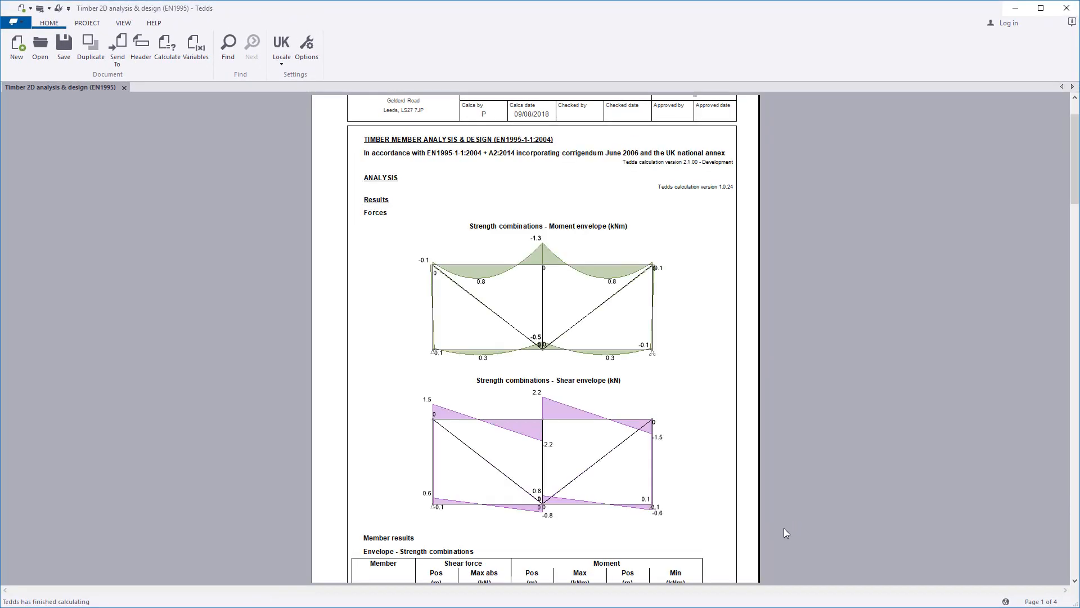
mouse_move(601, 167)
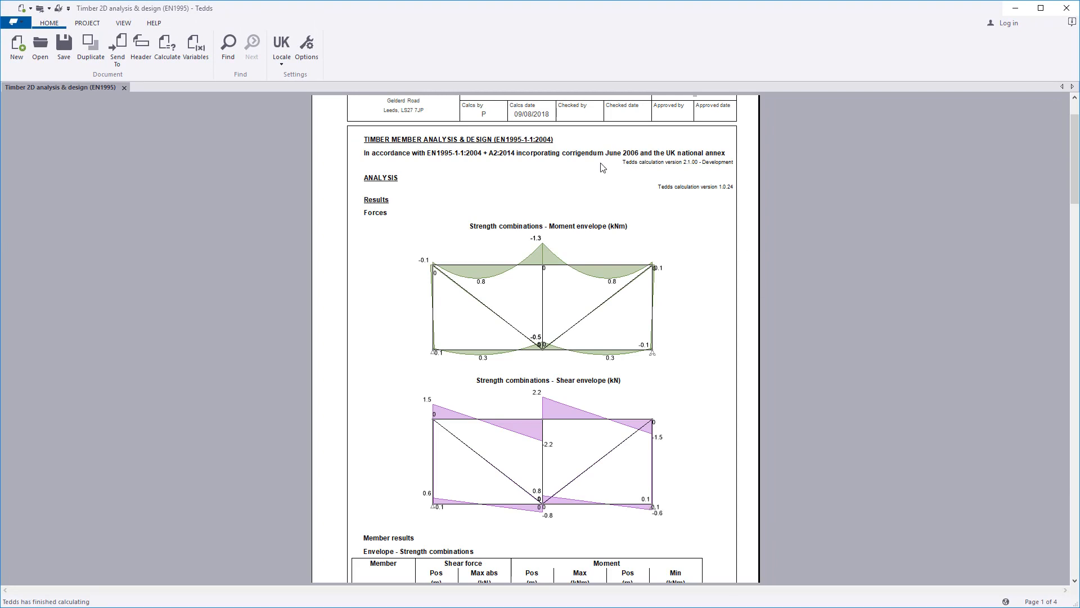
scroll(down, 3)
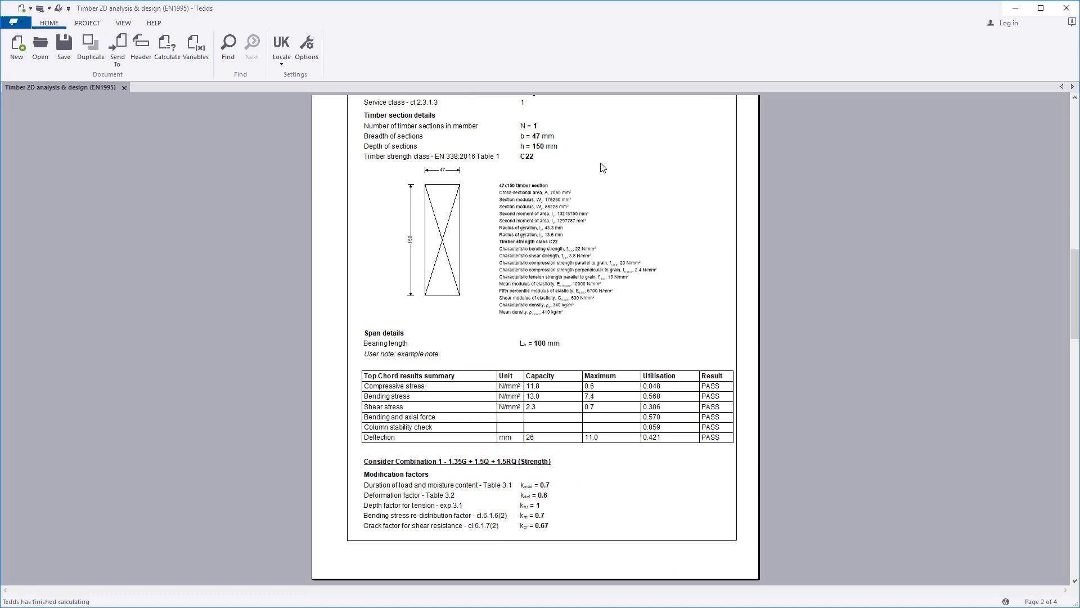
scroll(down, 3)
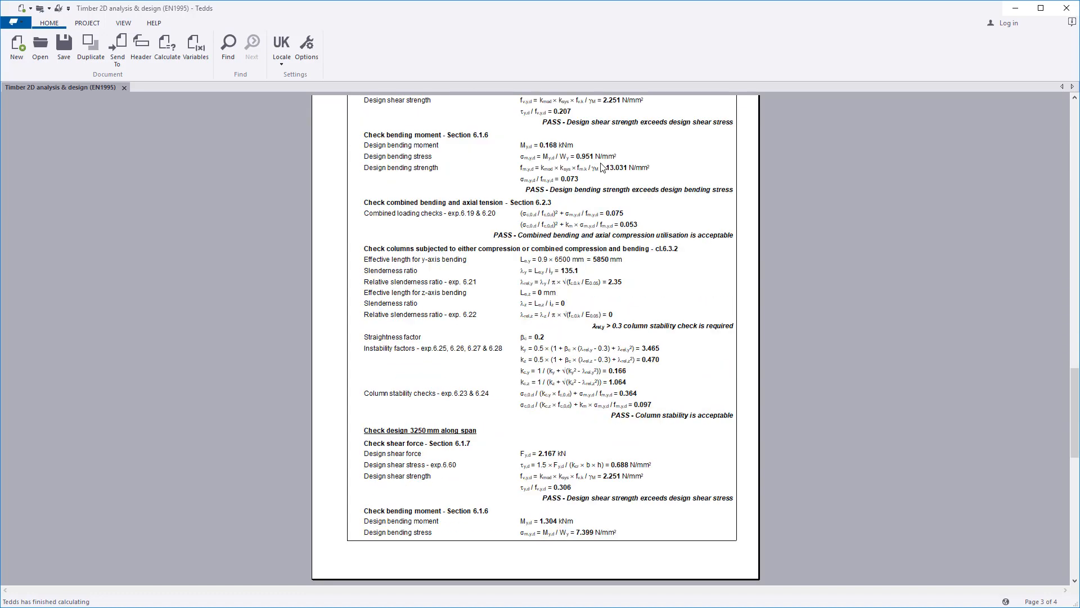